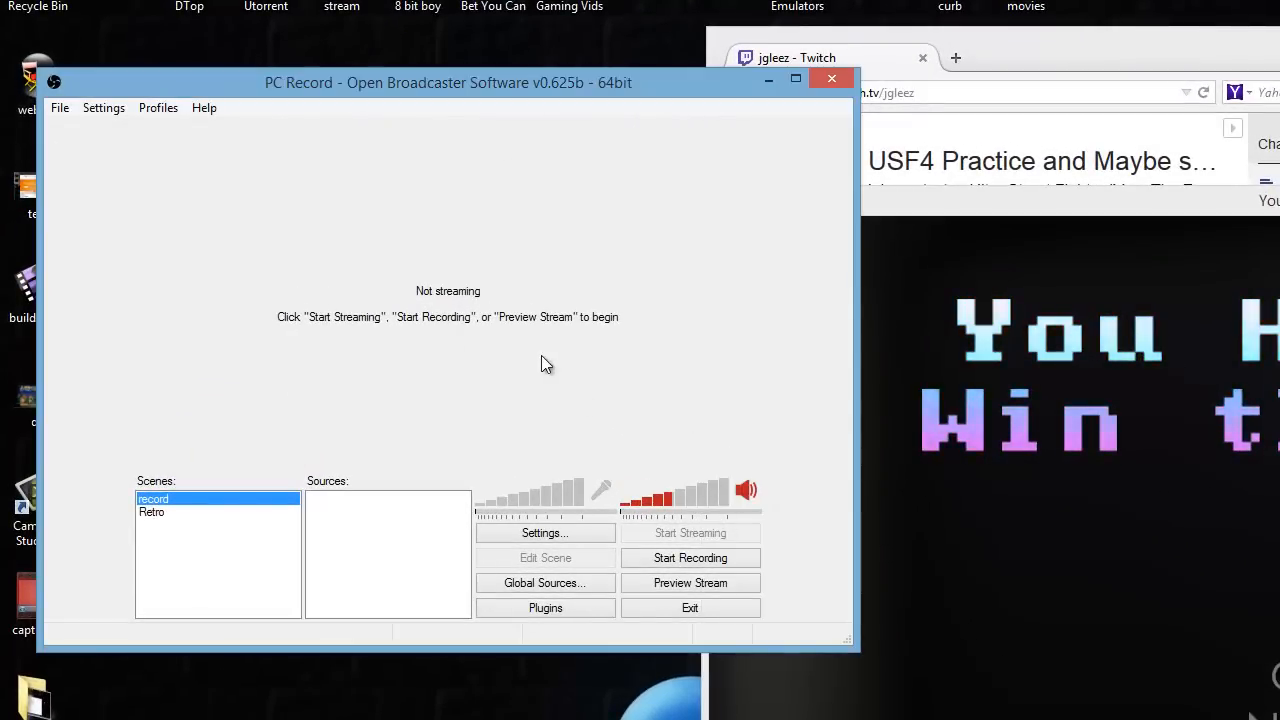
pyautogui.moveTo(562, 481)
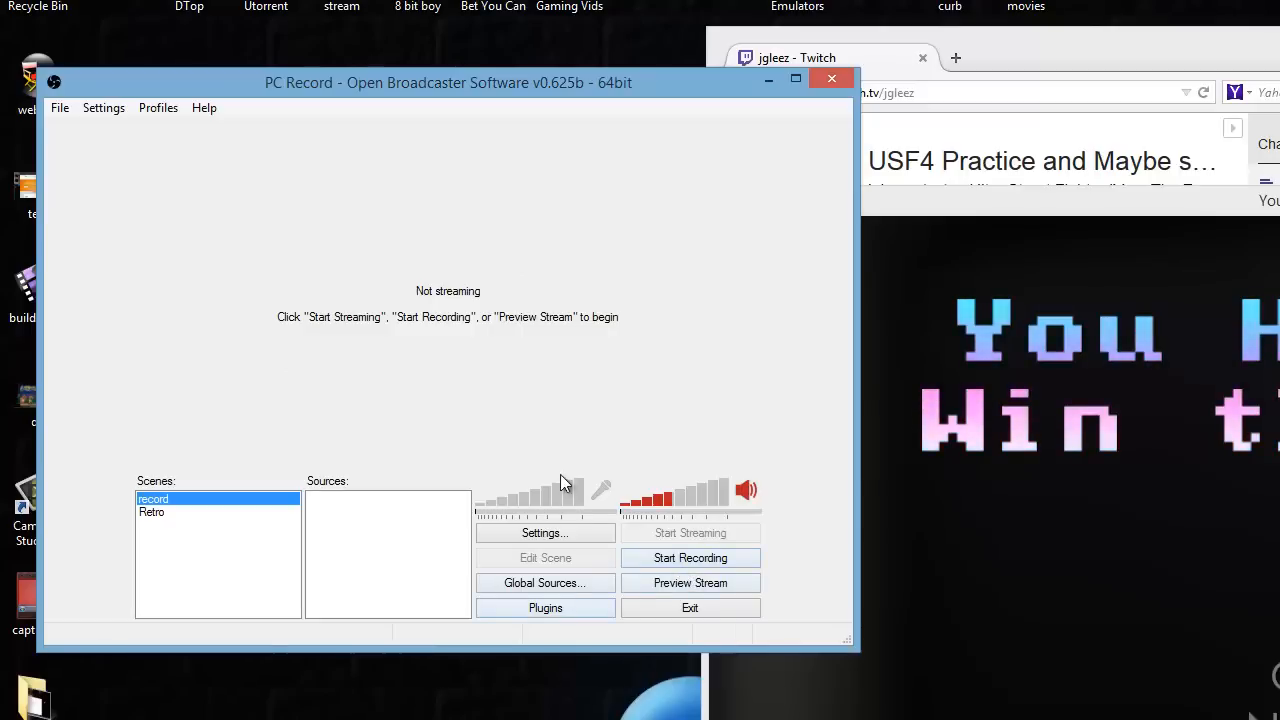
# Start the preview and add an image source using the layout picture from stream pics
pyautogui.click(690, 583)
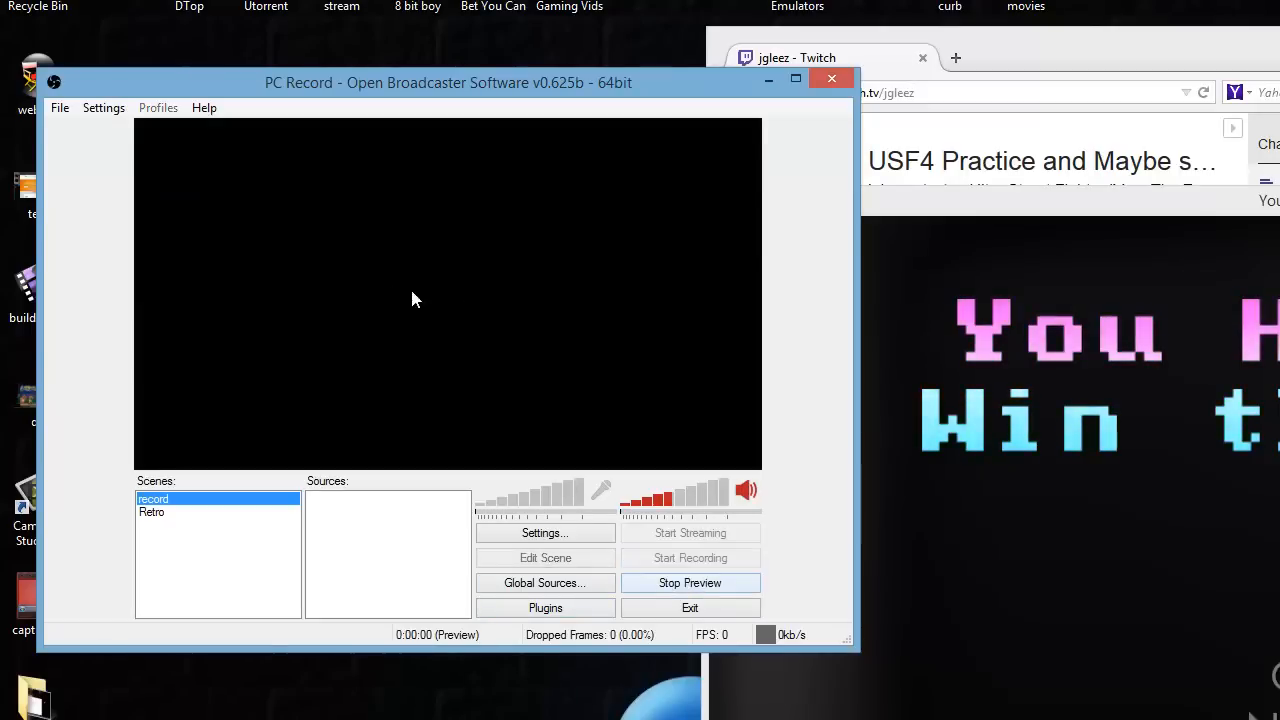
pyautogui.rightClick(415, 300)
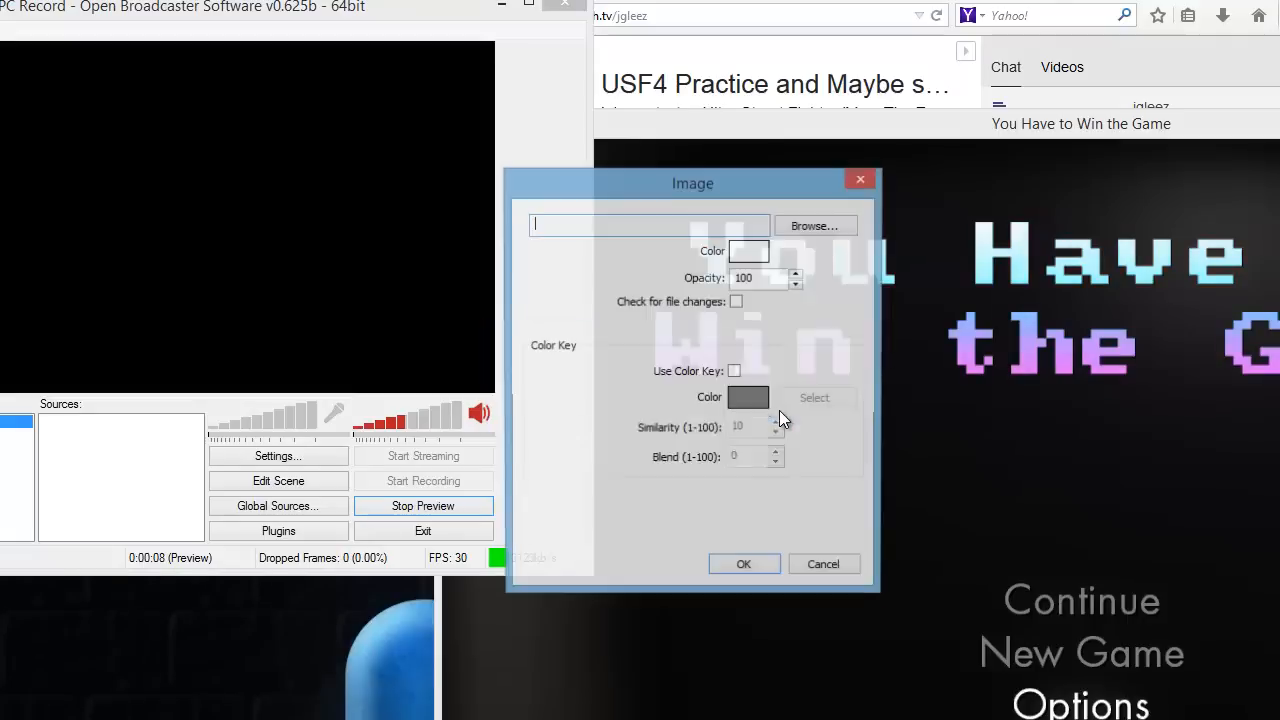
pyautogui.click(814, 225)
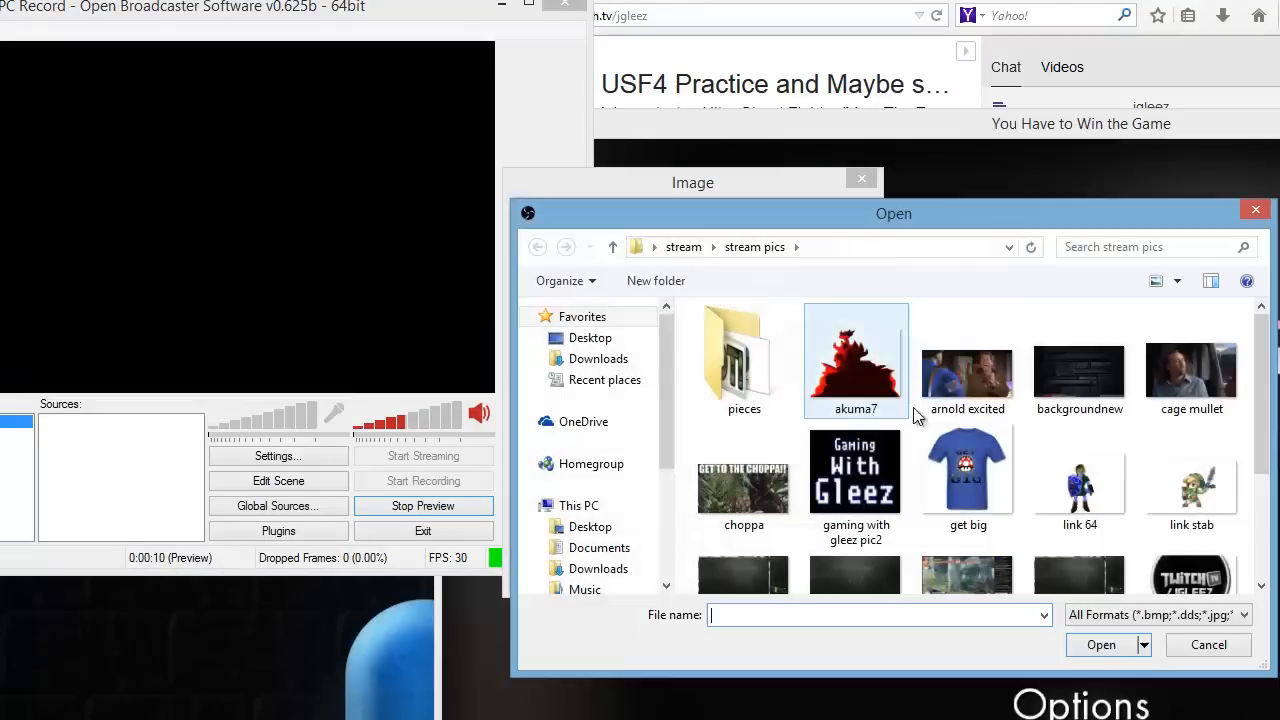
pyautogui.click(1079, 530)
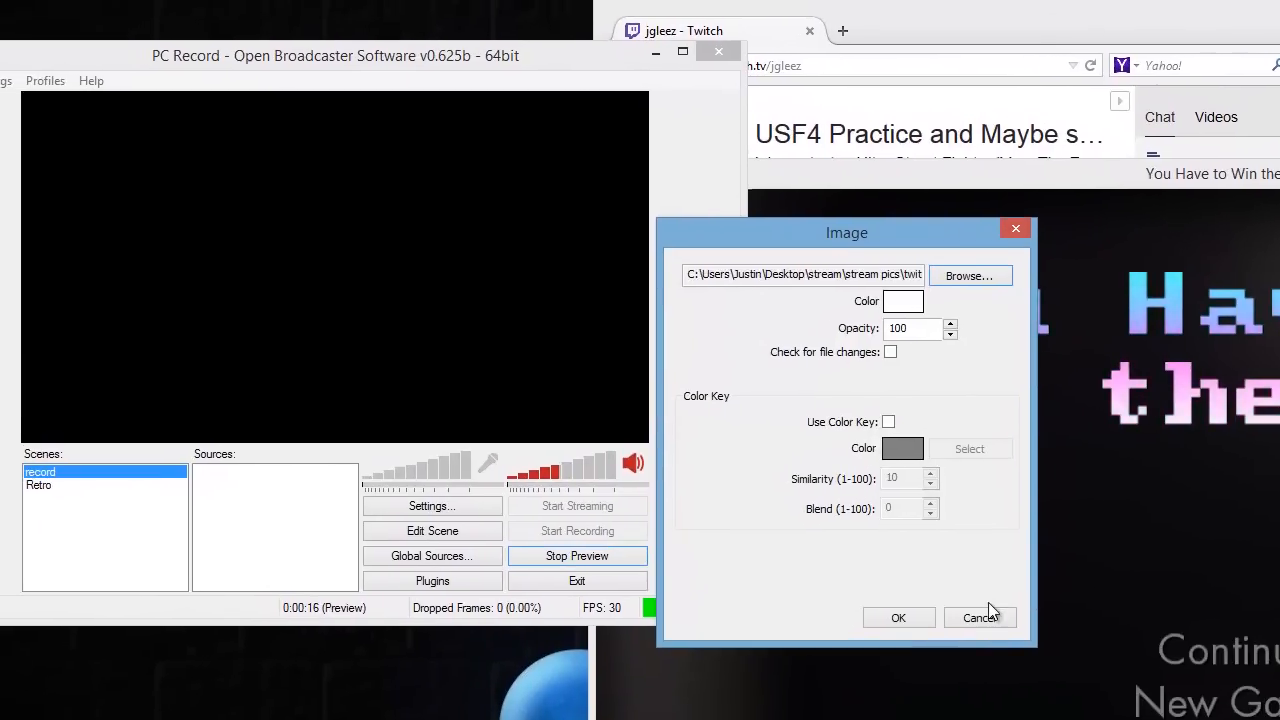
# Confirm the layout image and add a 'Window Capture' of the game with mouse cursor capture off
pyautogui.click(898, 617)
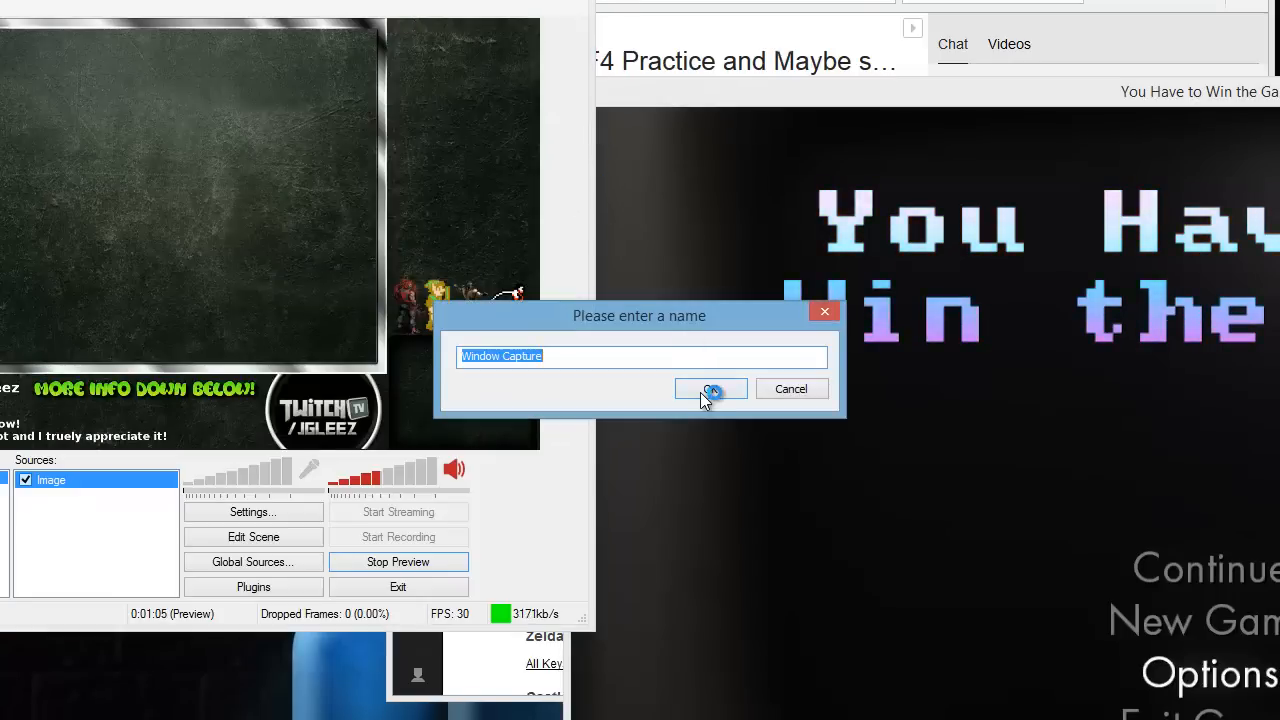
pyautogui.click(710, 389)
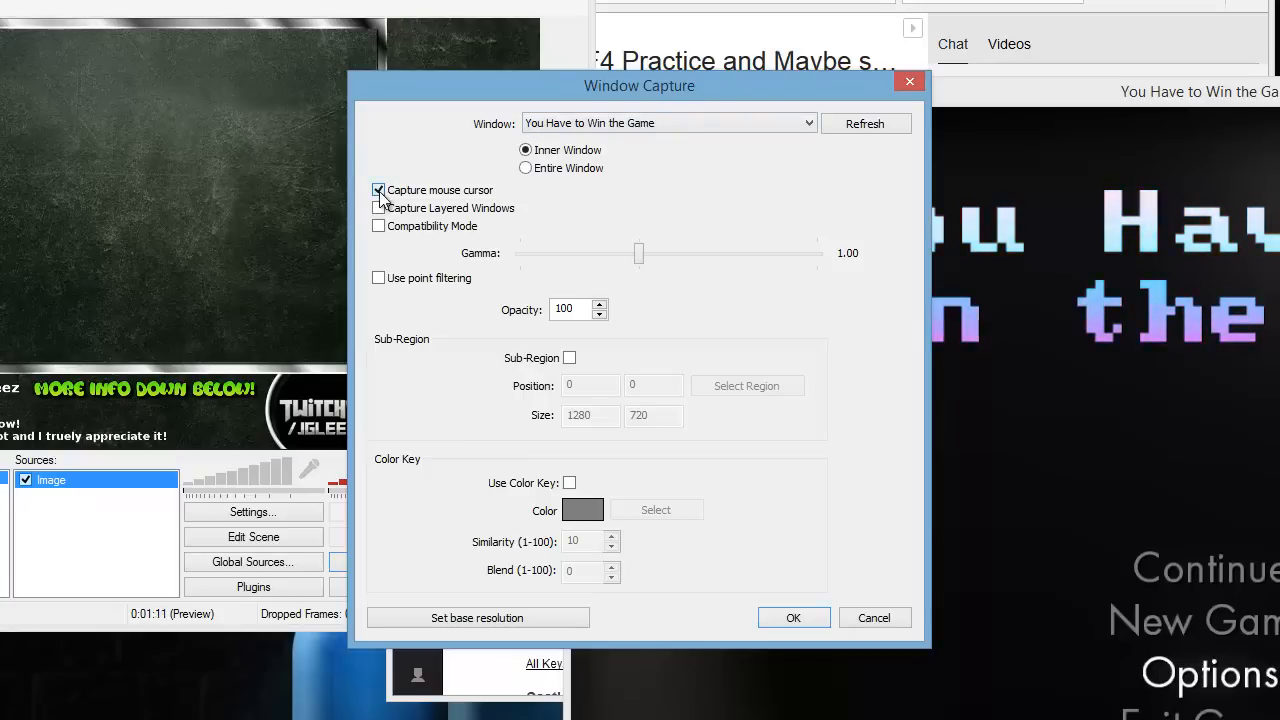
pyautogui.click(793, 617)
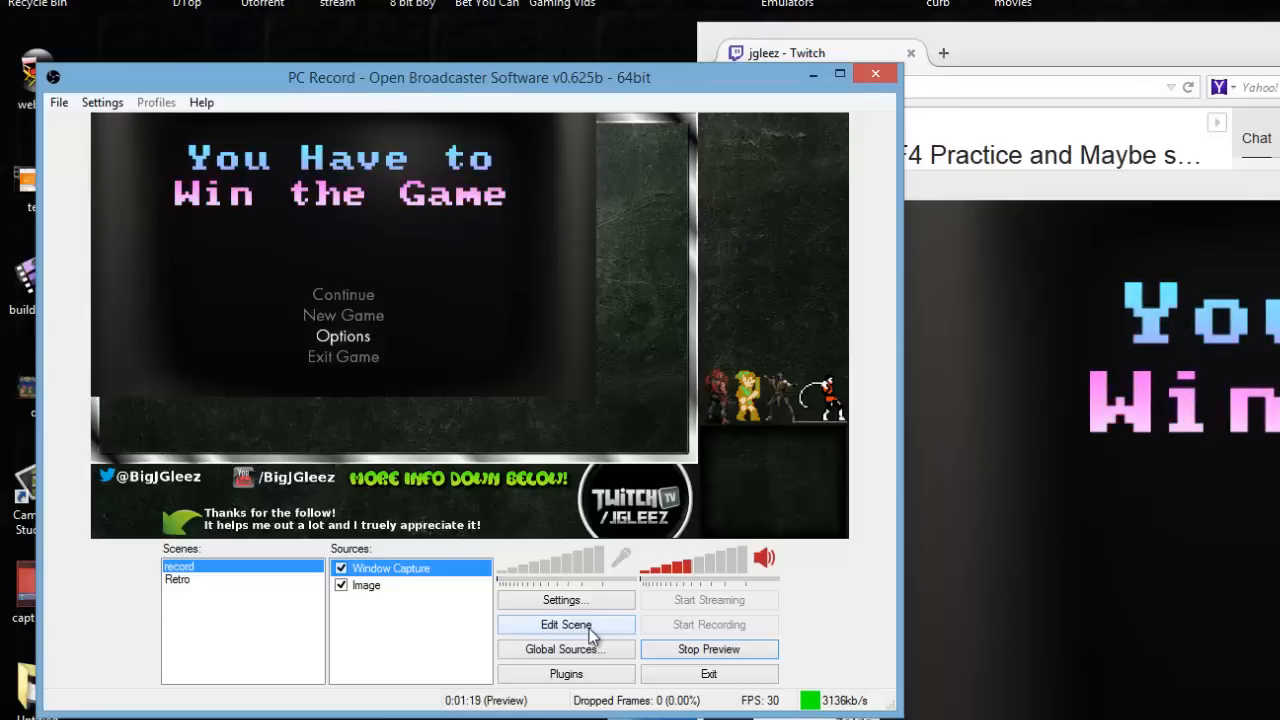
# Enter Edit Scene mode and resize the Window Capture into the layout's game frame
pyautogui.click(391, 567)
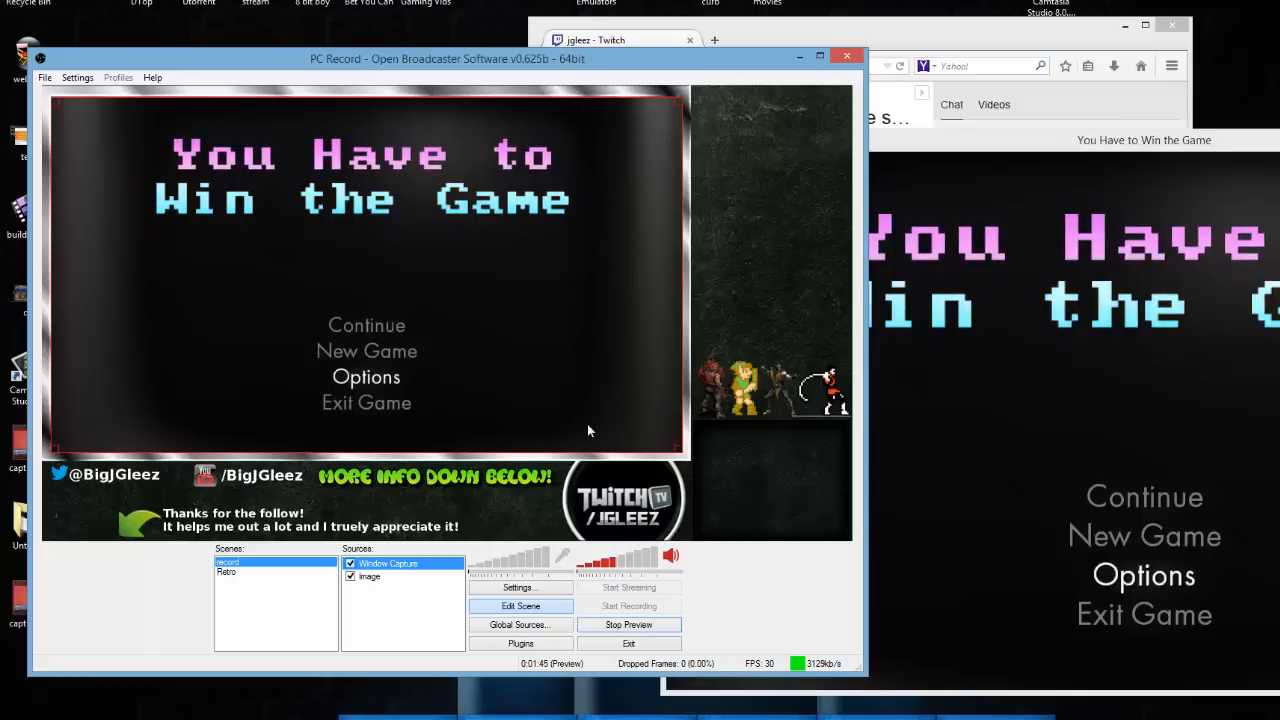
pyautogui.moveTo(808, 197)
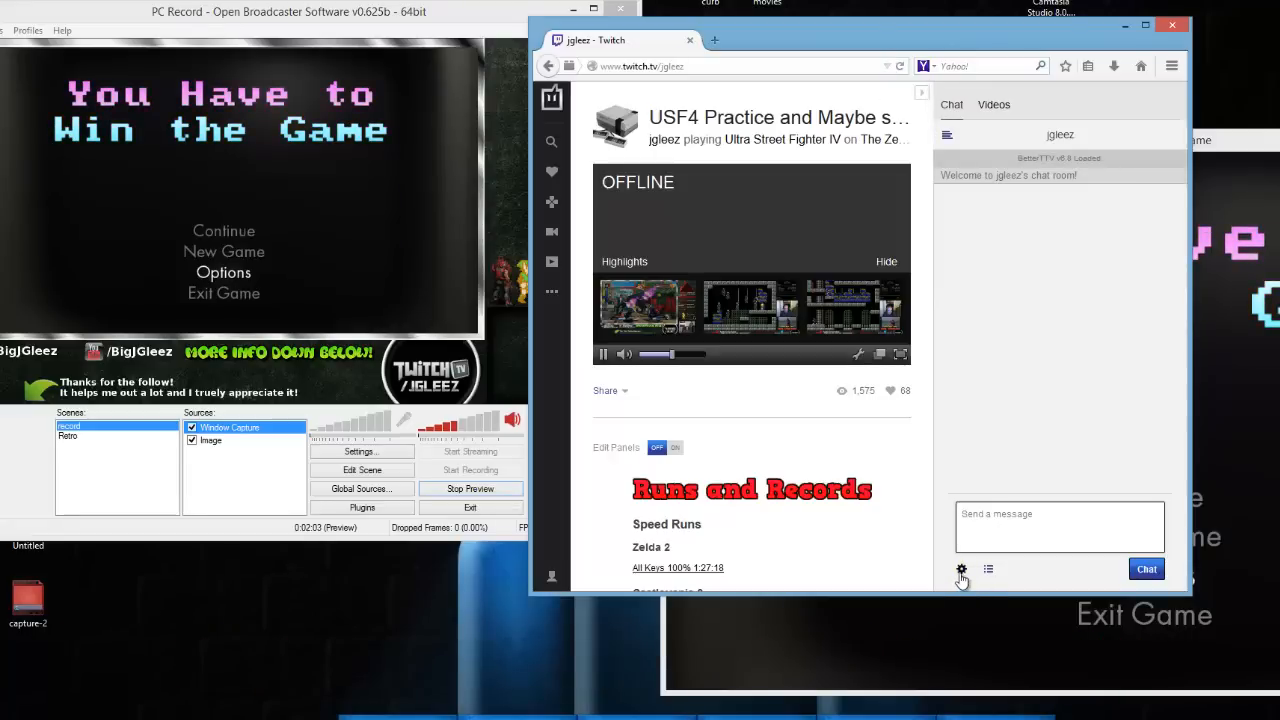
pyautogui.moveTo(960, 569)
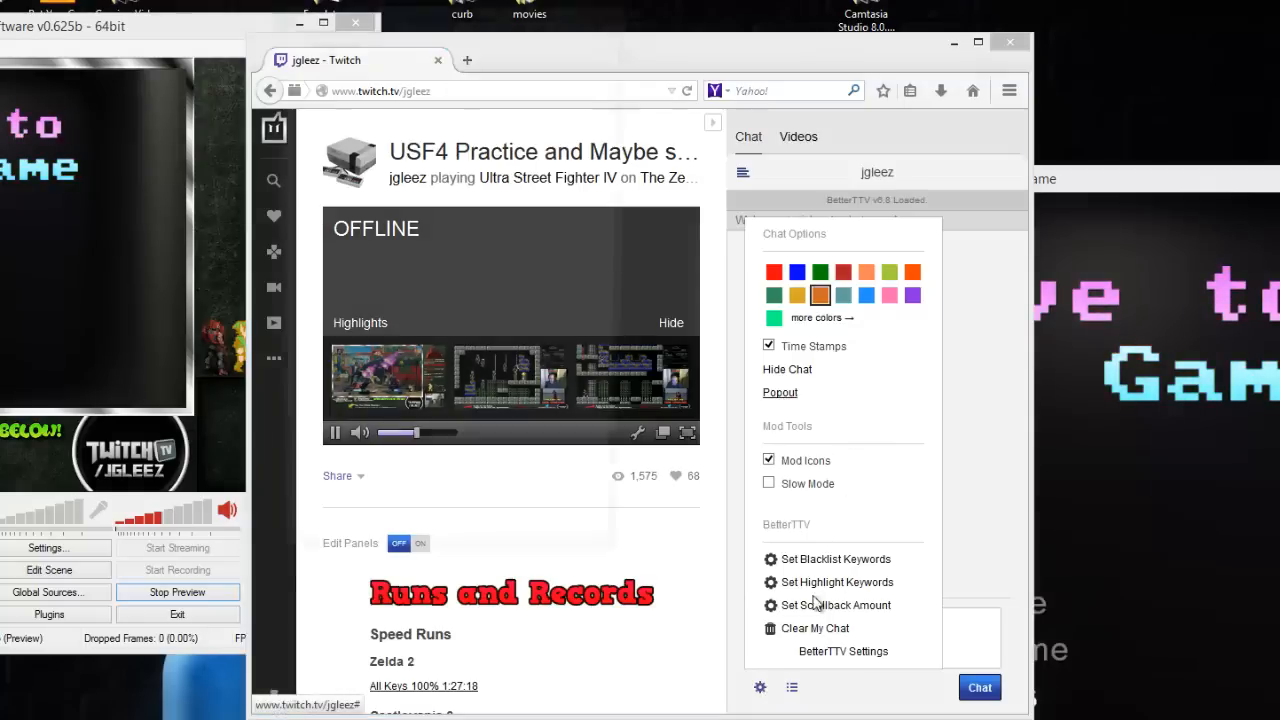
# Pop out the jgleez Twitch chat into a separate Firefox window
pyautogui.click(779, 392)
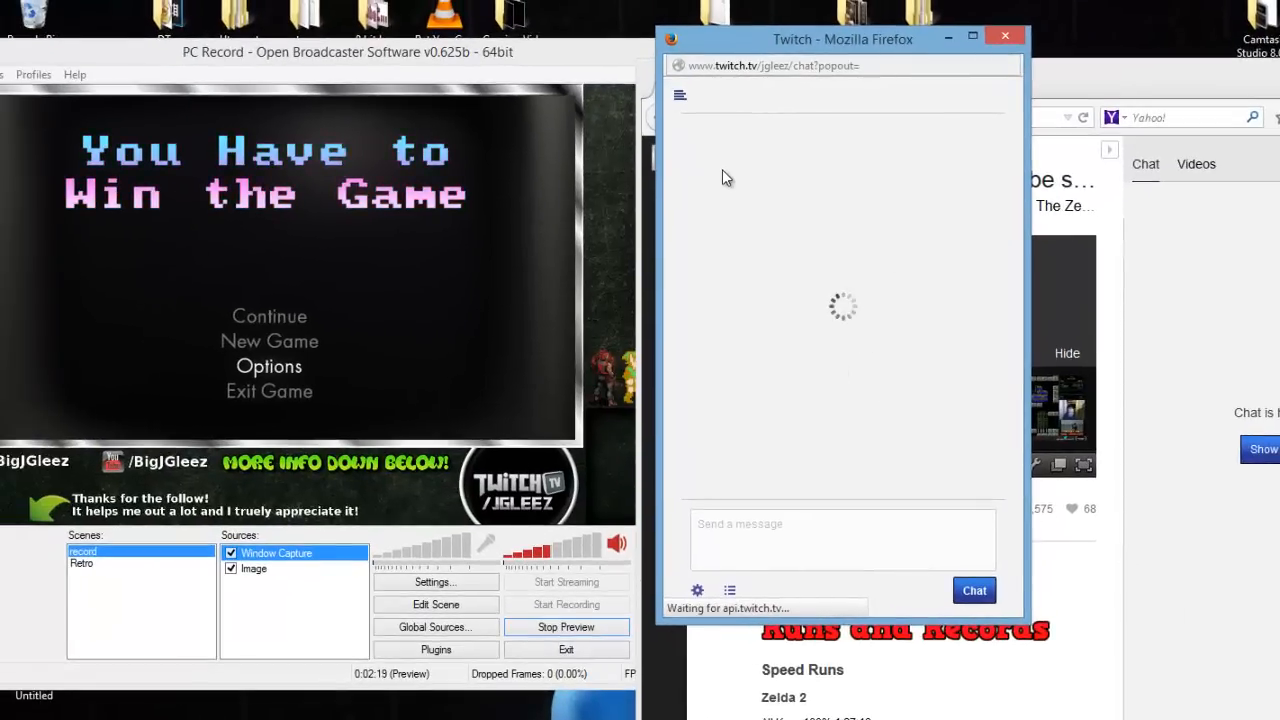
pyautogui.moveTo(900, 224)
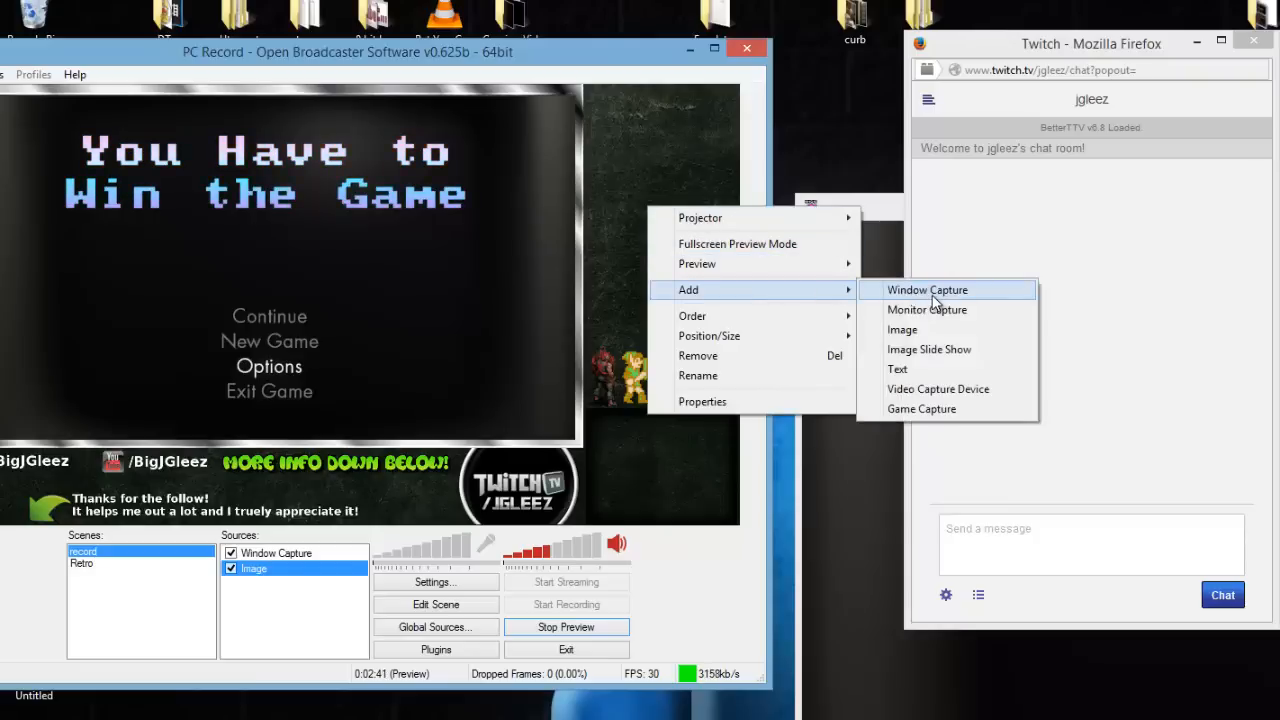
# Add 'Window Capture 2' of the Twitch Firefox chat with cursor capture off and Sub-Region on
pyautogui.click(926, 289)
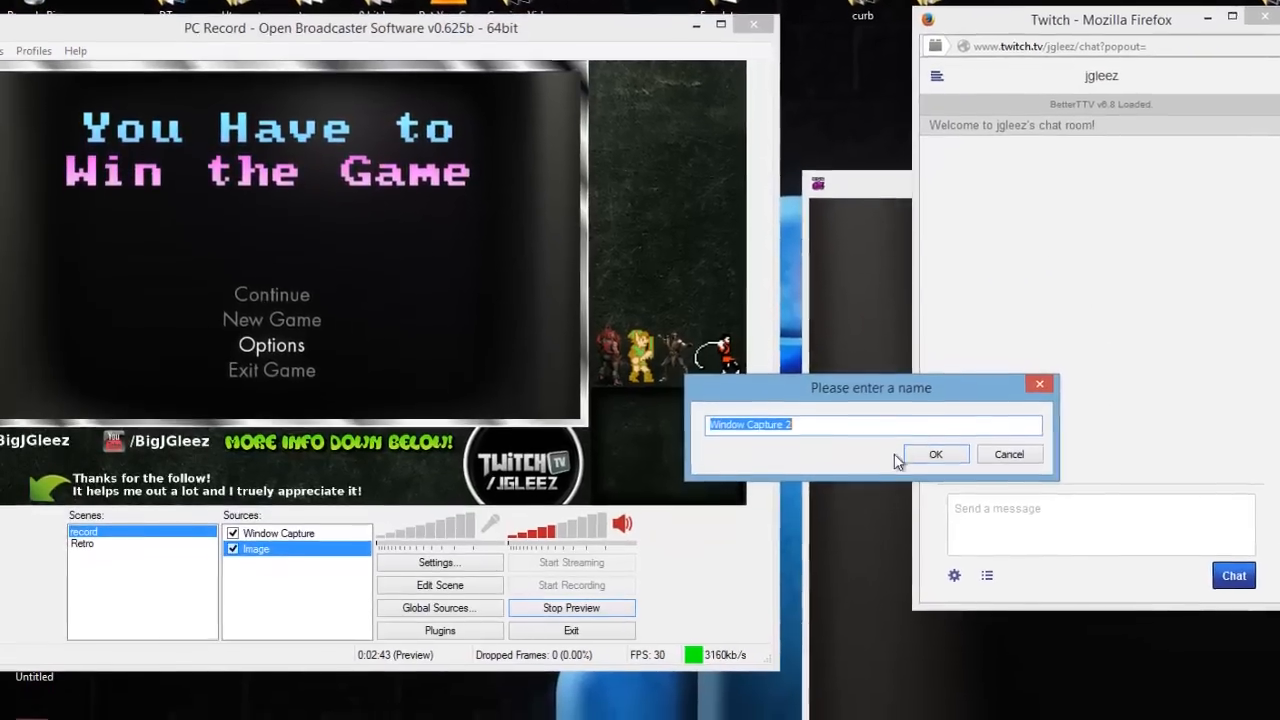
pyautogui.click(935, 454)
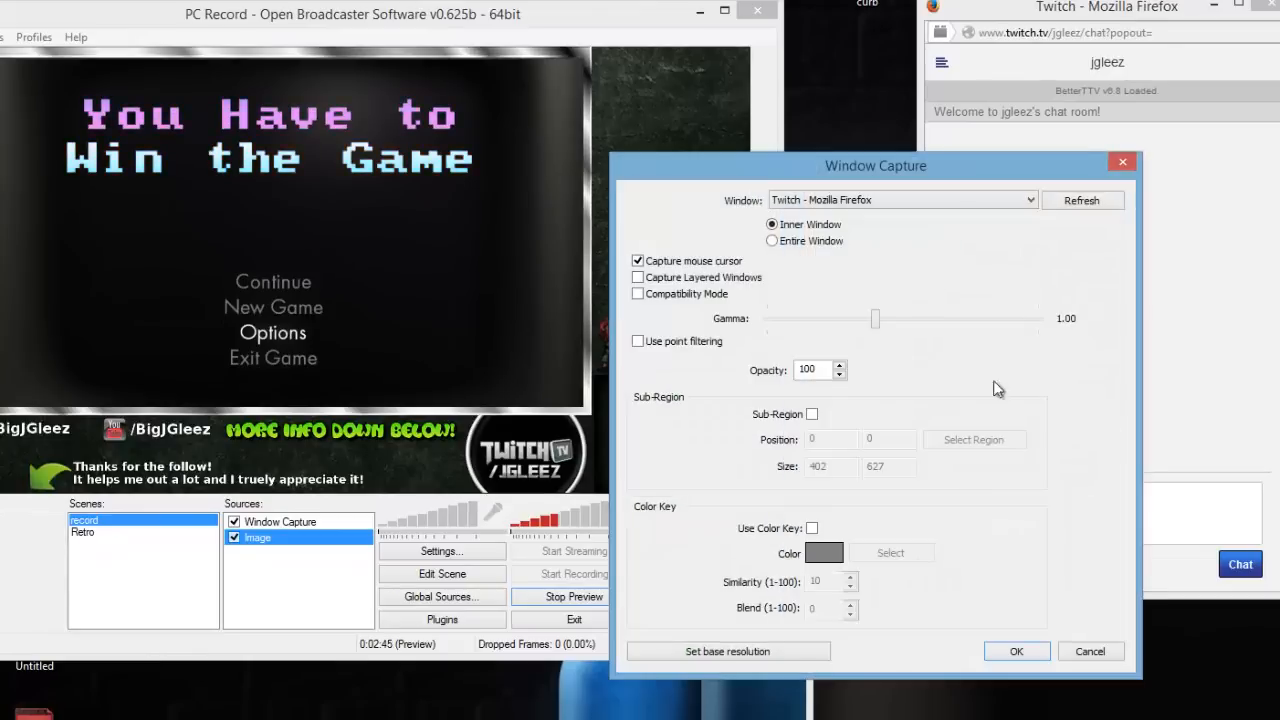
pyautogui.click(638, 260)
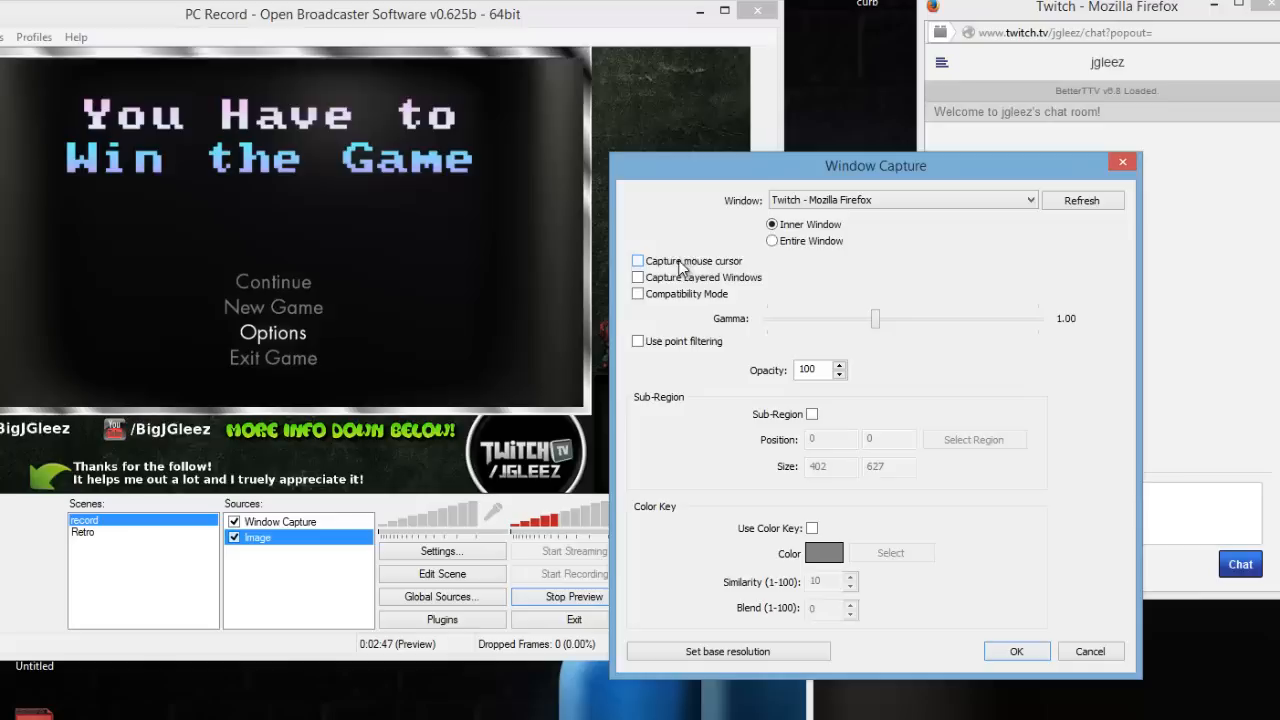
pyautogui.moveTo(920, 207)
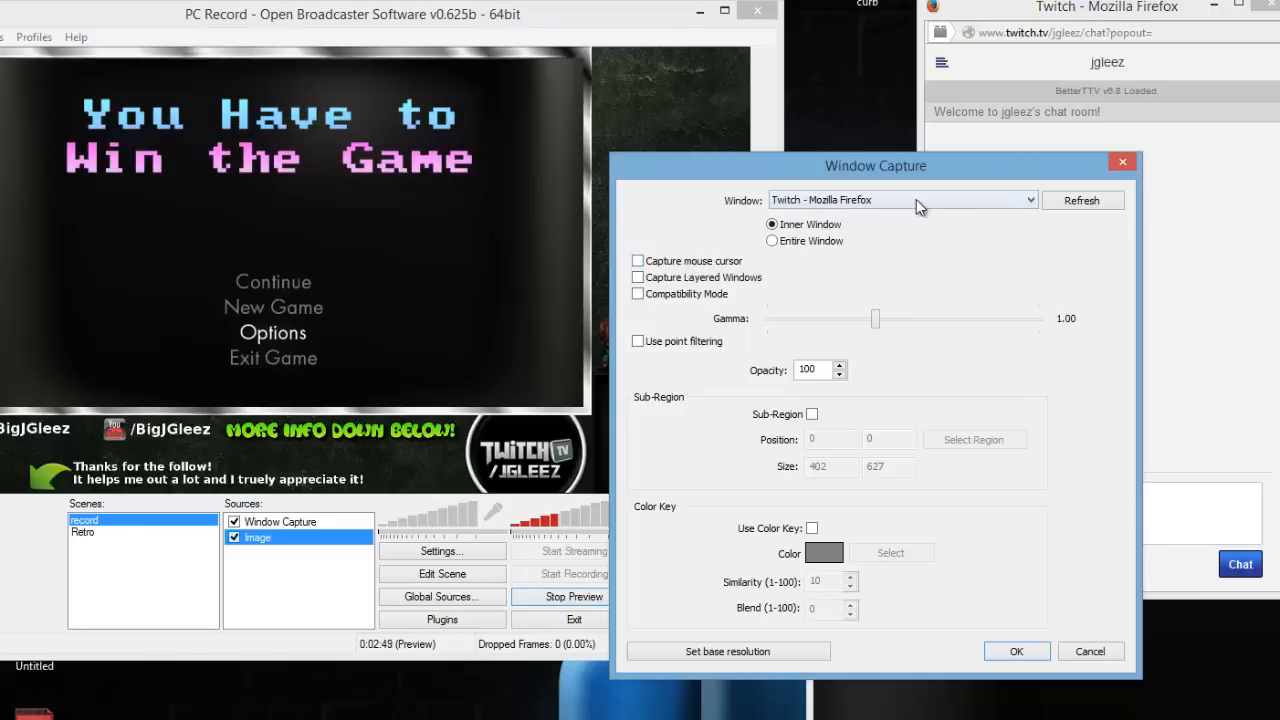
pyautogui.moveTo(817, 416)
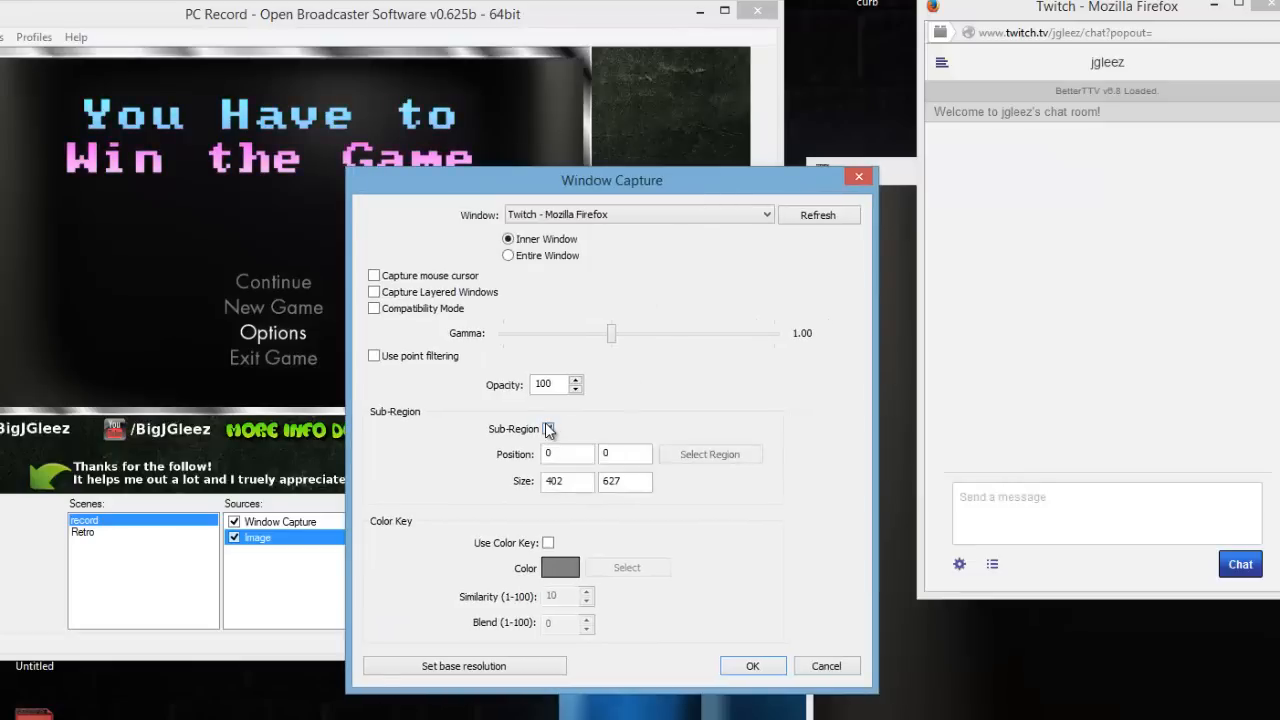
pyautogui.click(548, 428)
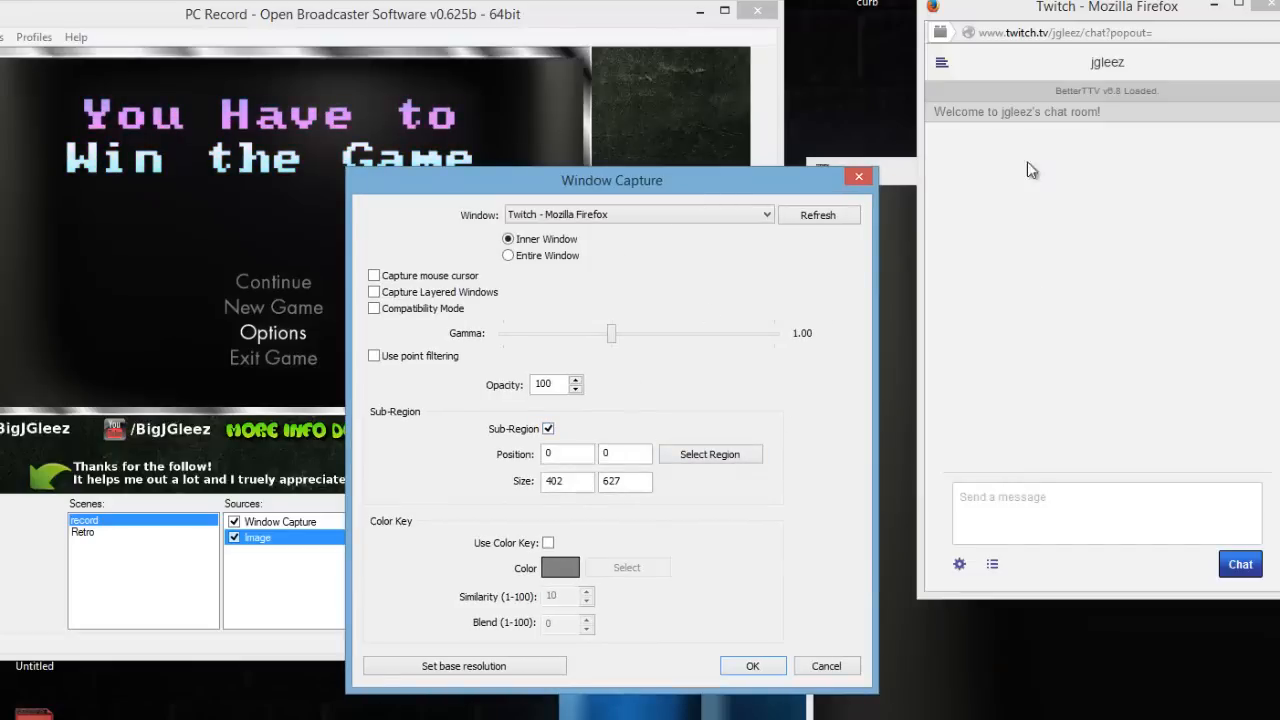
pyautogui.moveTo(1090, 193)
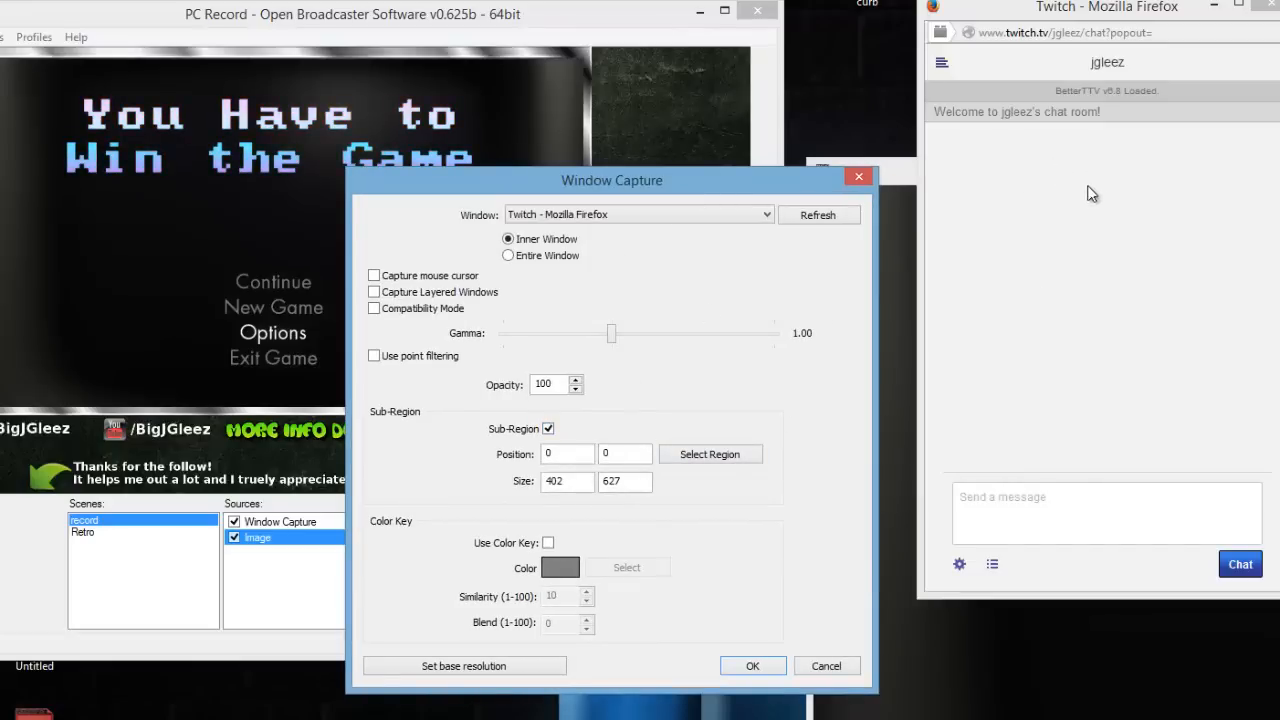
pyautogui.moveTo(1015, 195)
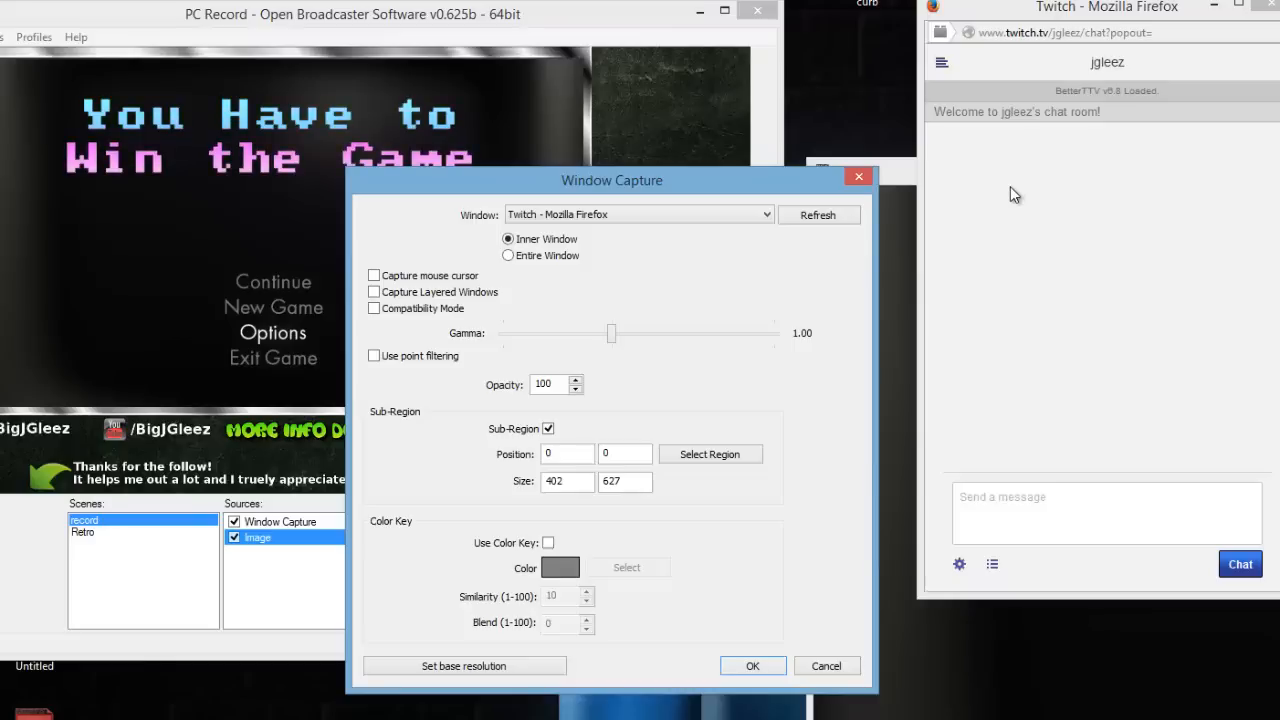
pyautogui.moveTo(1085, 32)
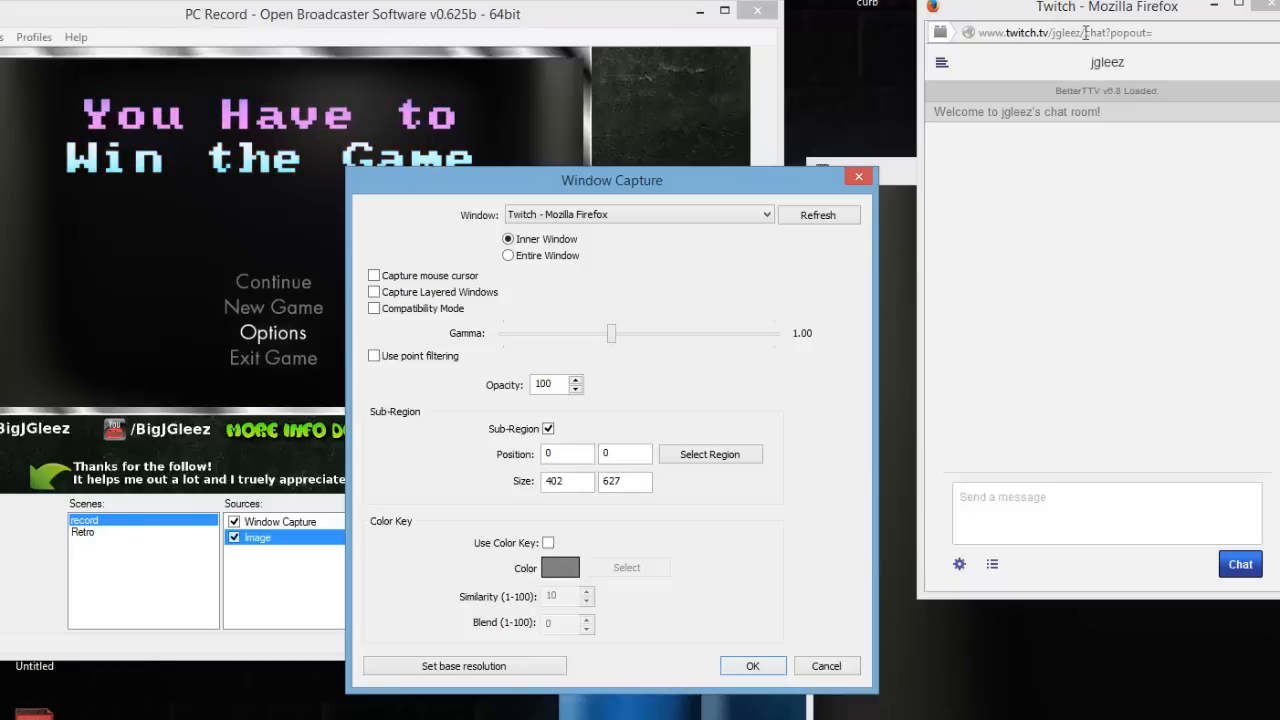
pyautogui.moveTo(850, 404)
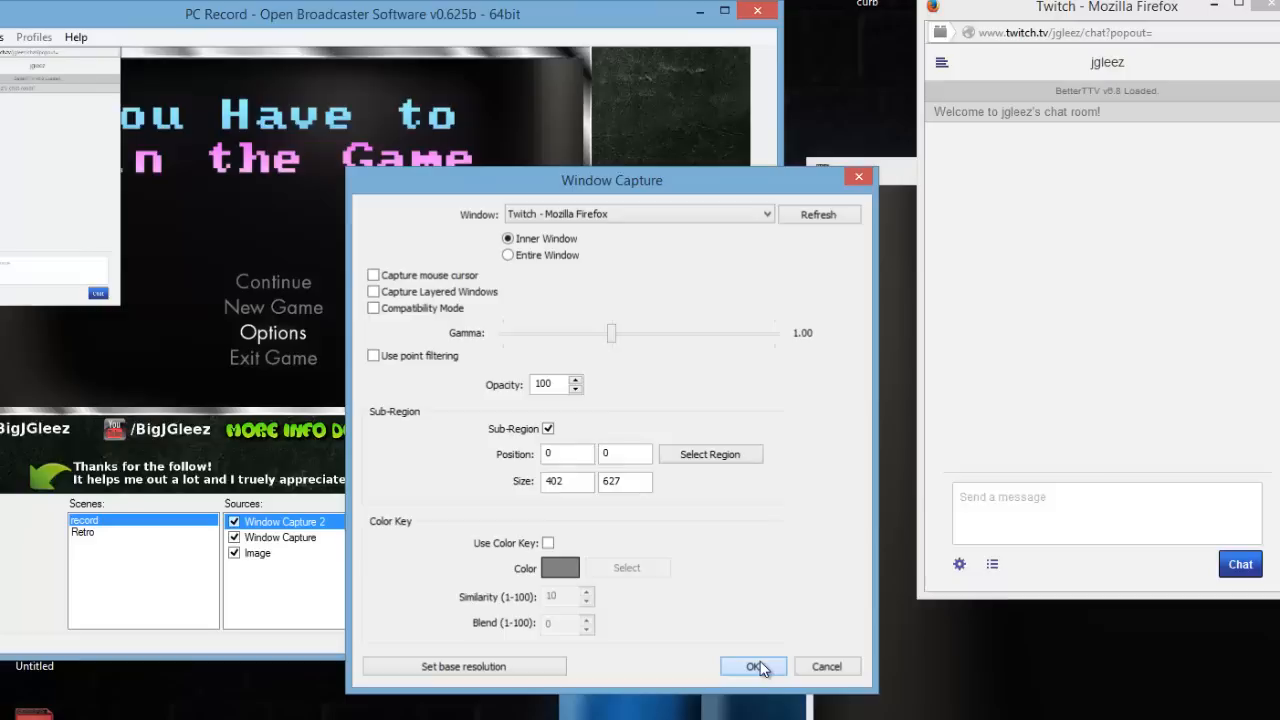
pyautogui.moveTo(712, 456)
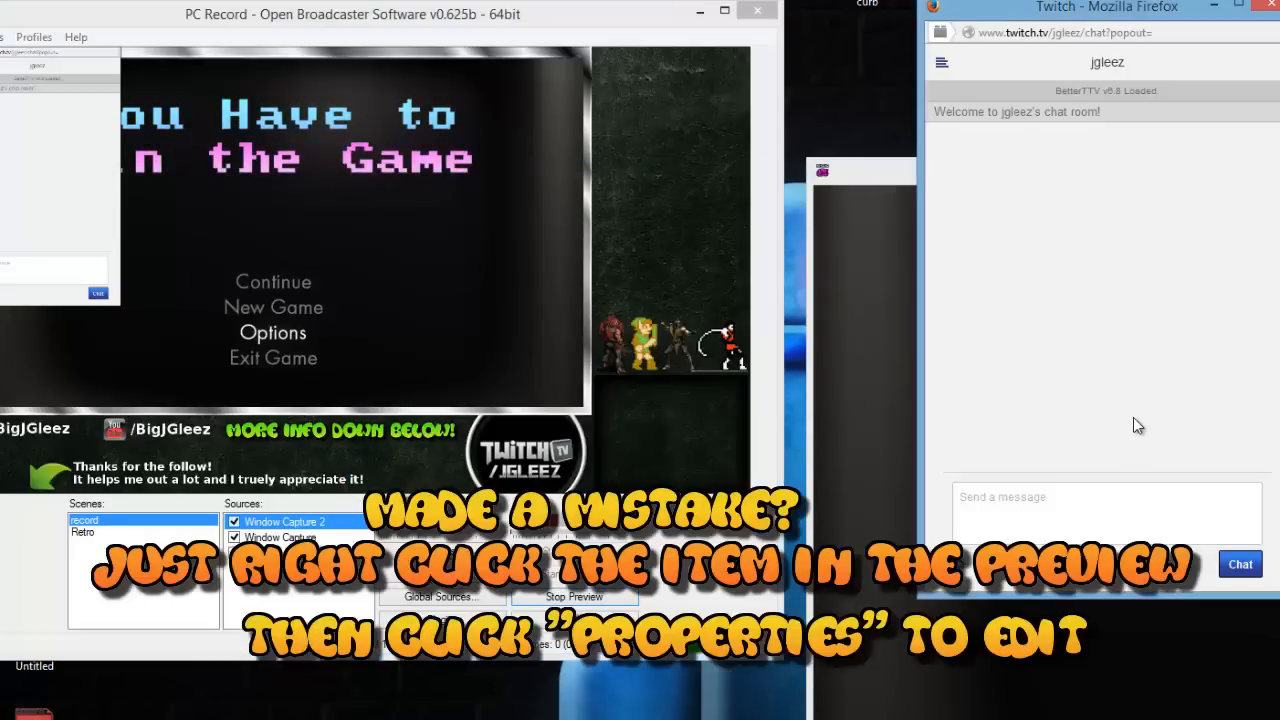
pyautogui.moveTo(605, 272)
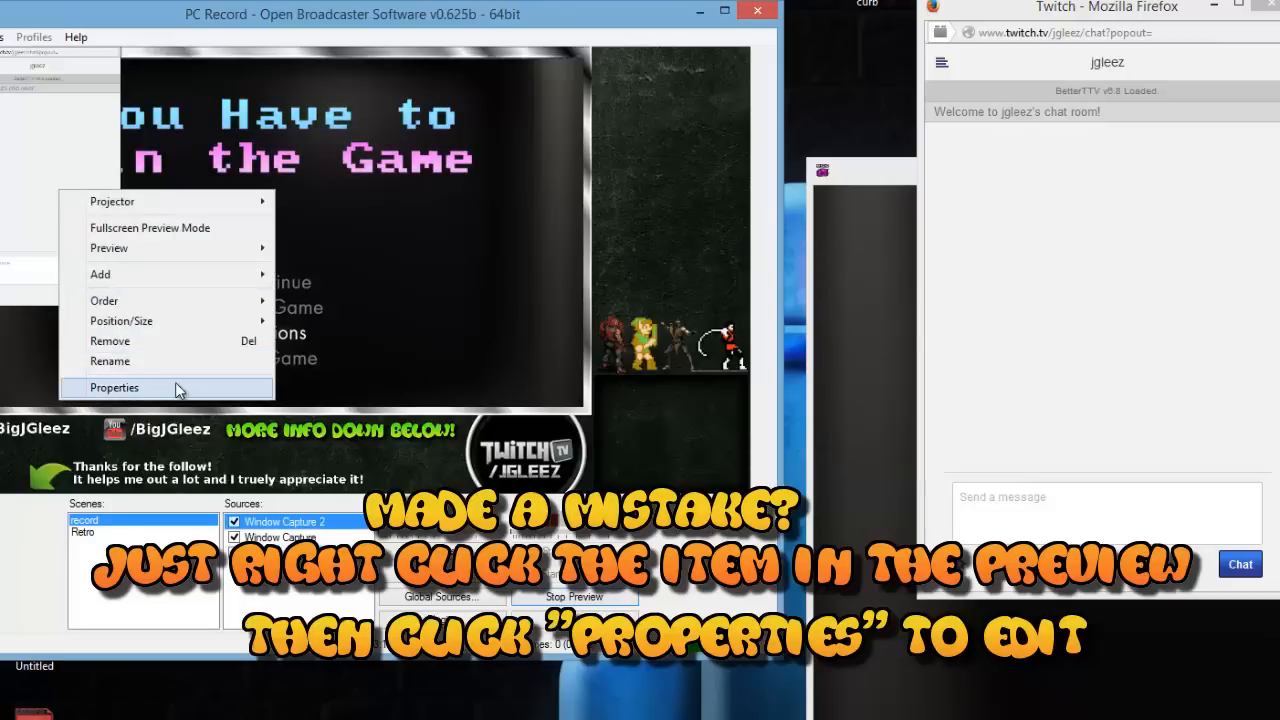
# Redraw the chat capture's sub-region to 402 by 322, 164 pixels from the top
pyautogui.click(114, 387)
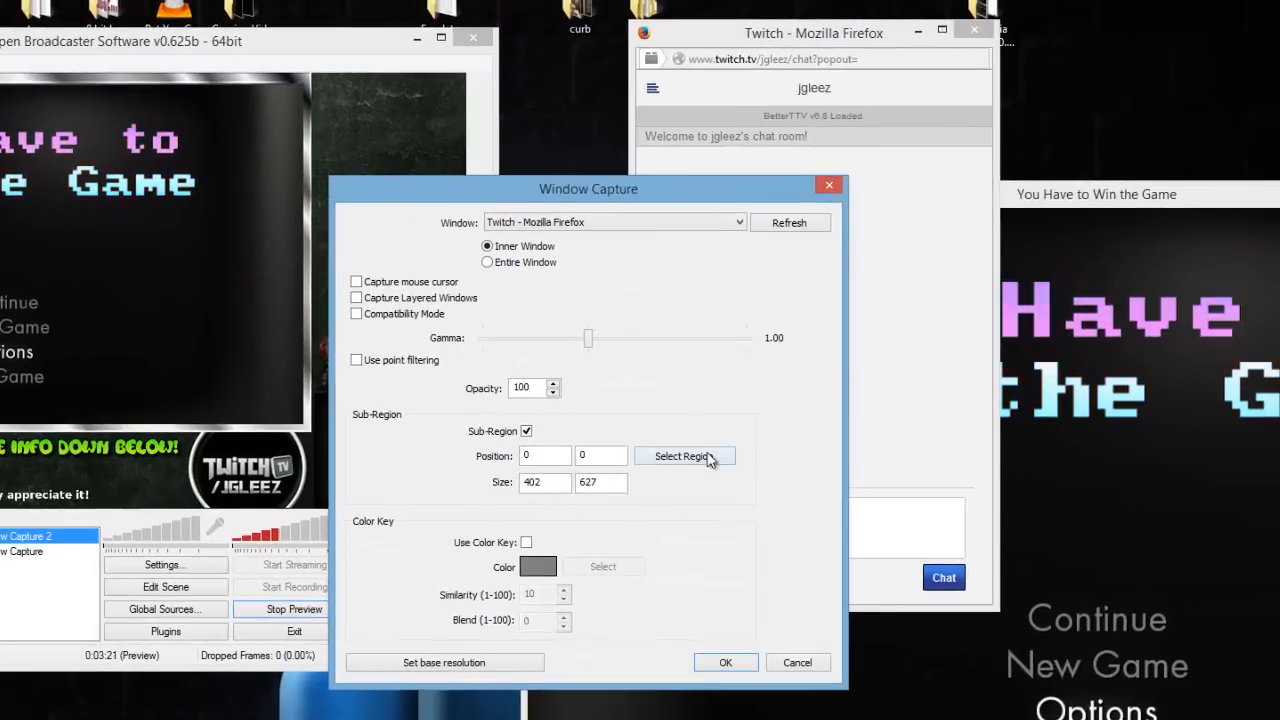
pyautogui.click(684, 456)
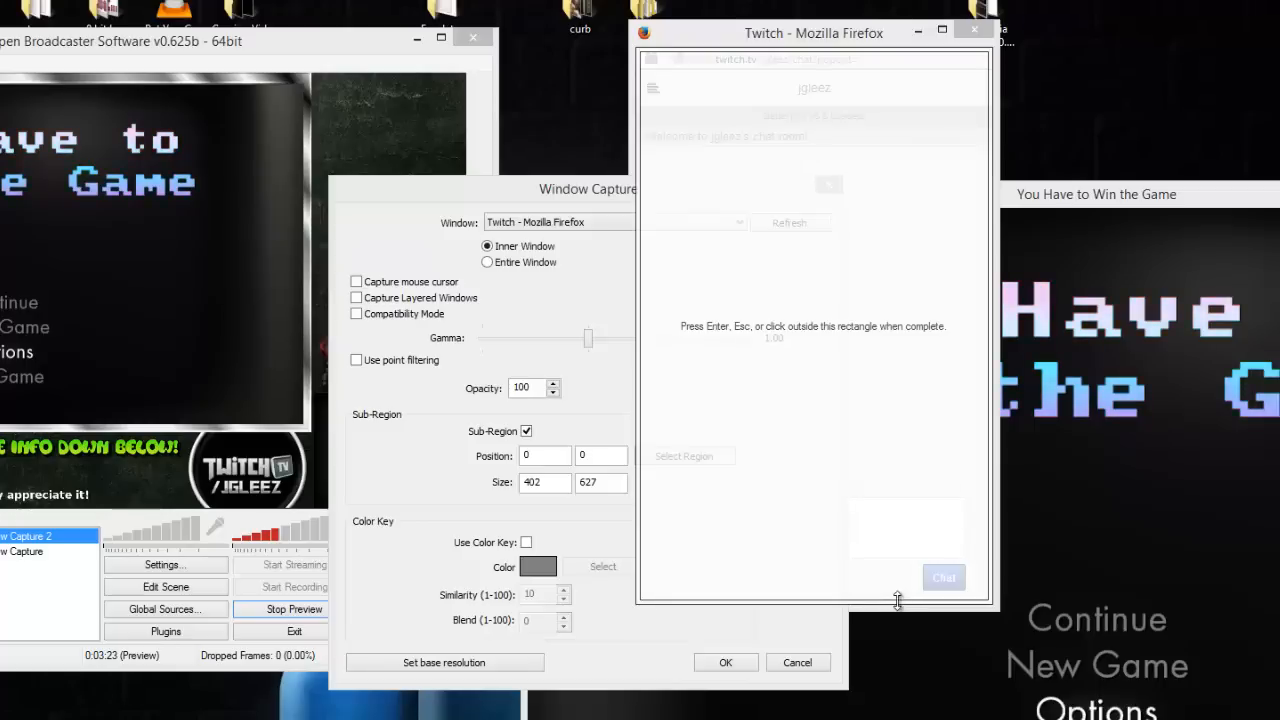
pyautogui.moveTo(897, 601); pyautogui.dragTo(872, 475)
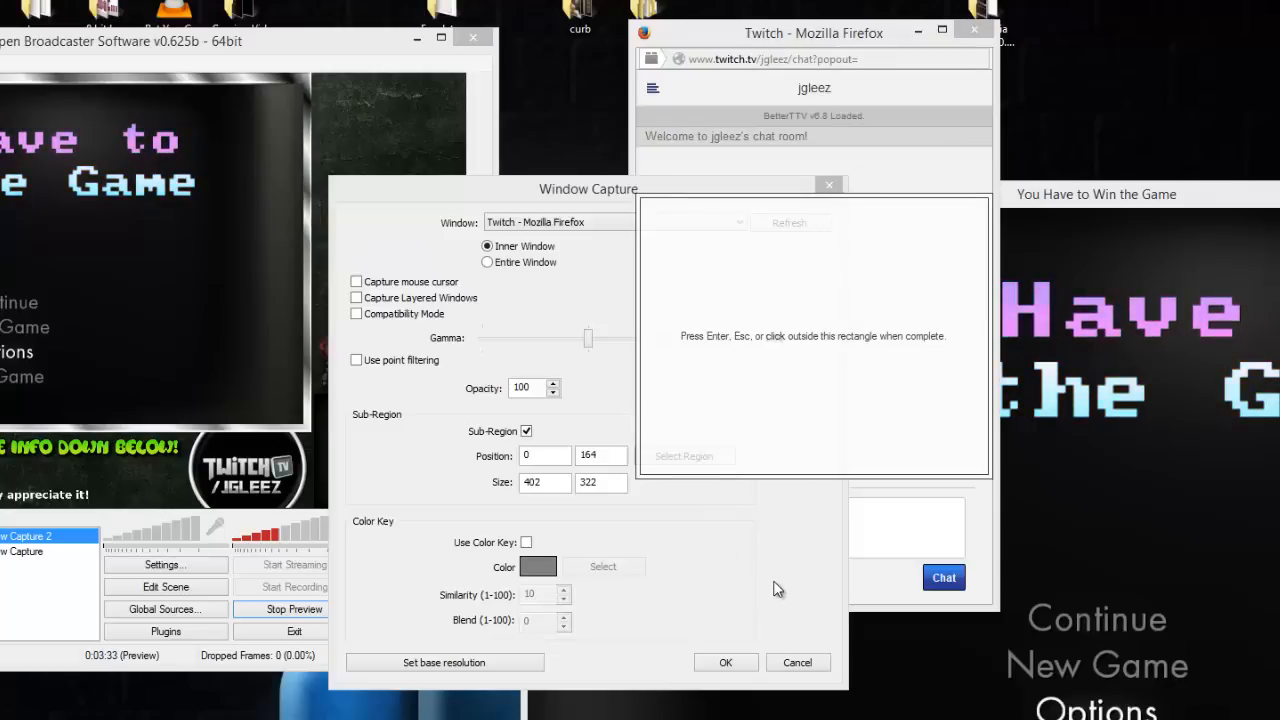
pyautogui.moveTo(800, 551)
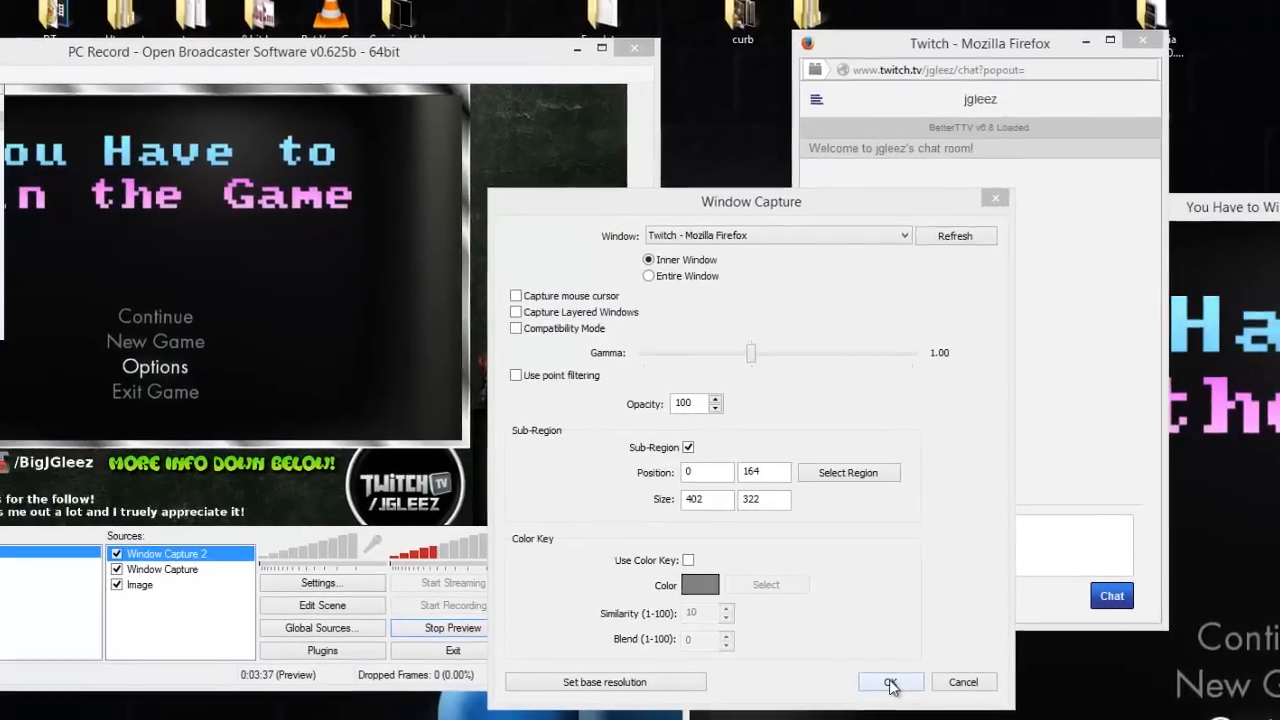
# Confirm the chat capture settings and open the Twitch chat's settings options
pyautogui.click(889, 682)
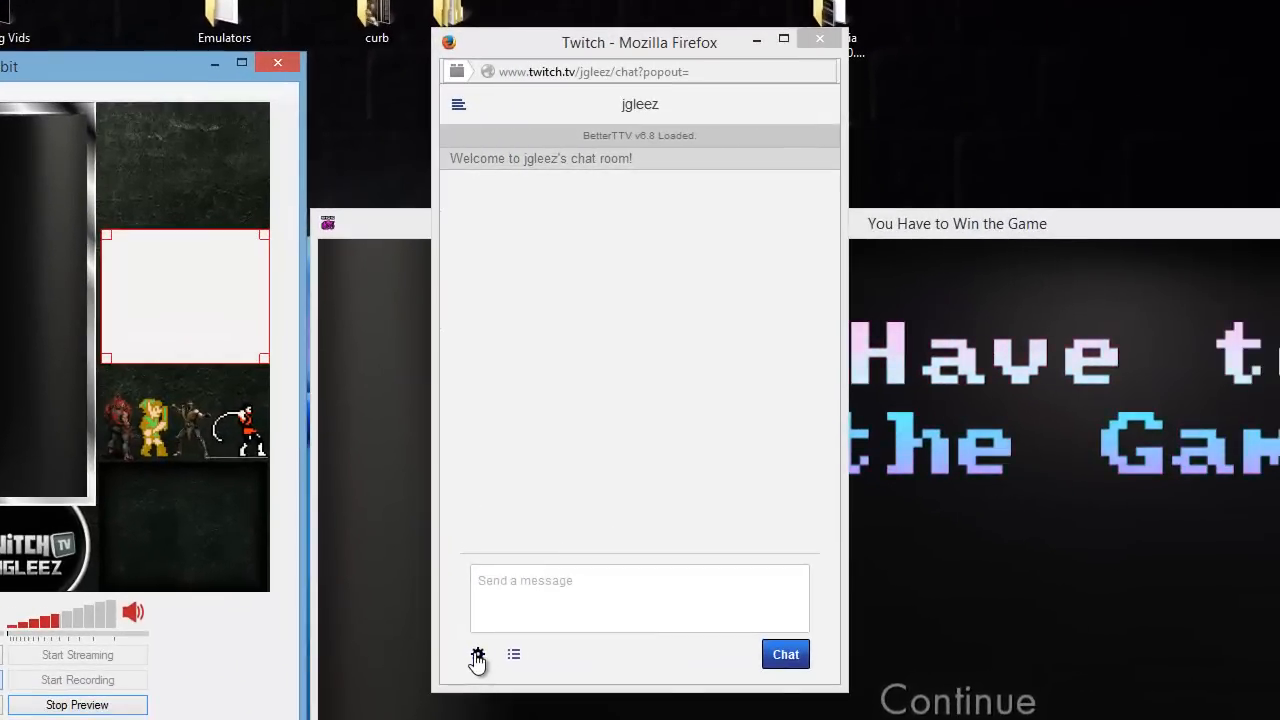
pyautogui.click(477, 654)
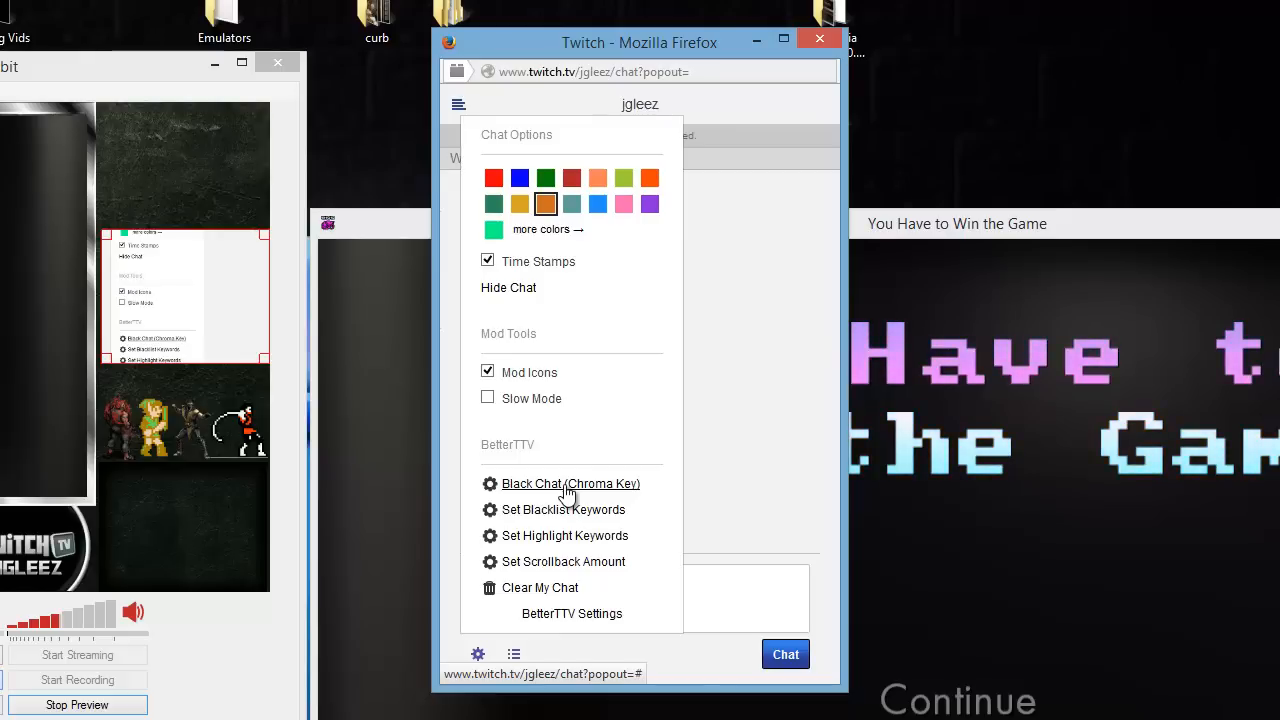
# Enable BetterTTV Black Chat and turn on Use Color Key for the chat capture
pyautogui.click(570, 483)
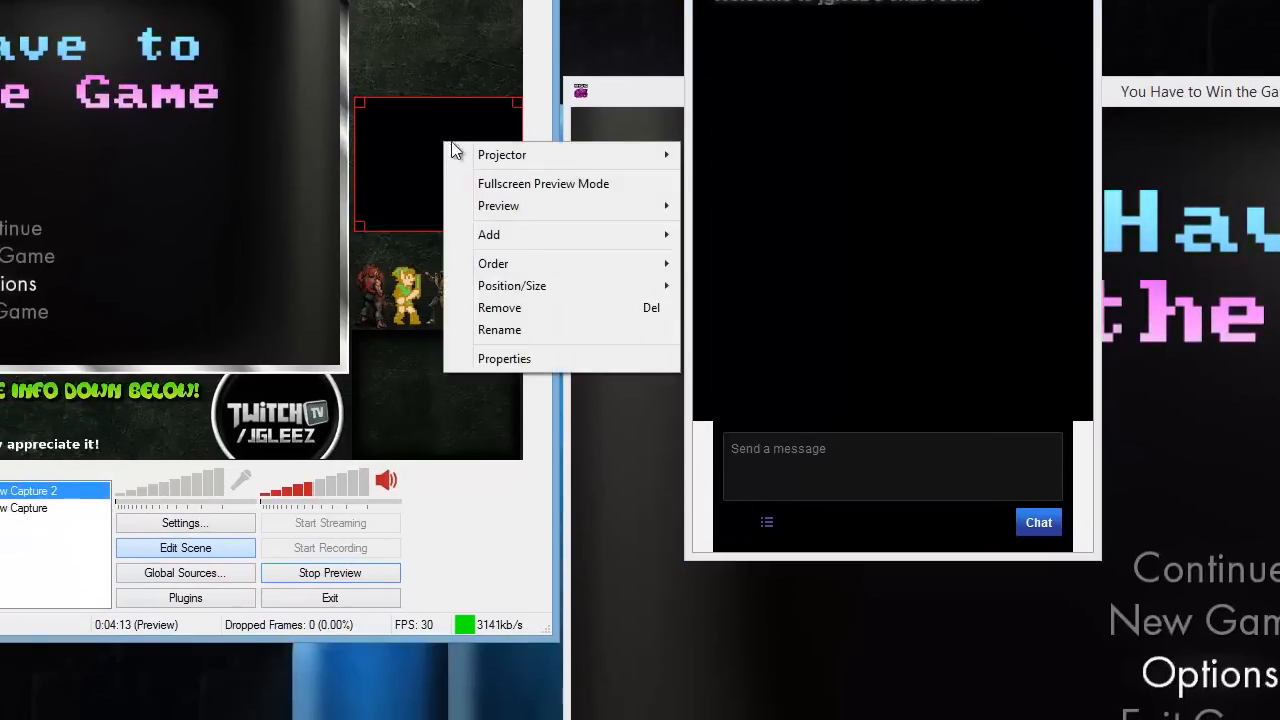
pyautogui.click(504, 358)
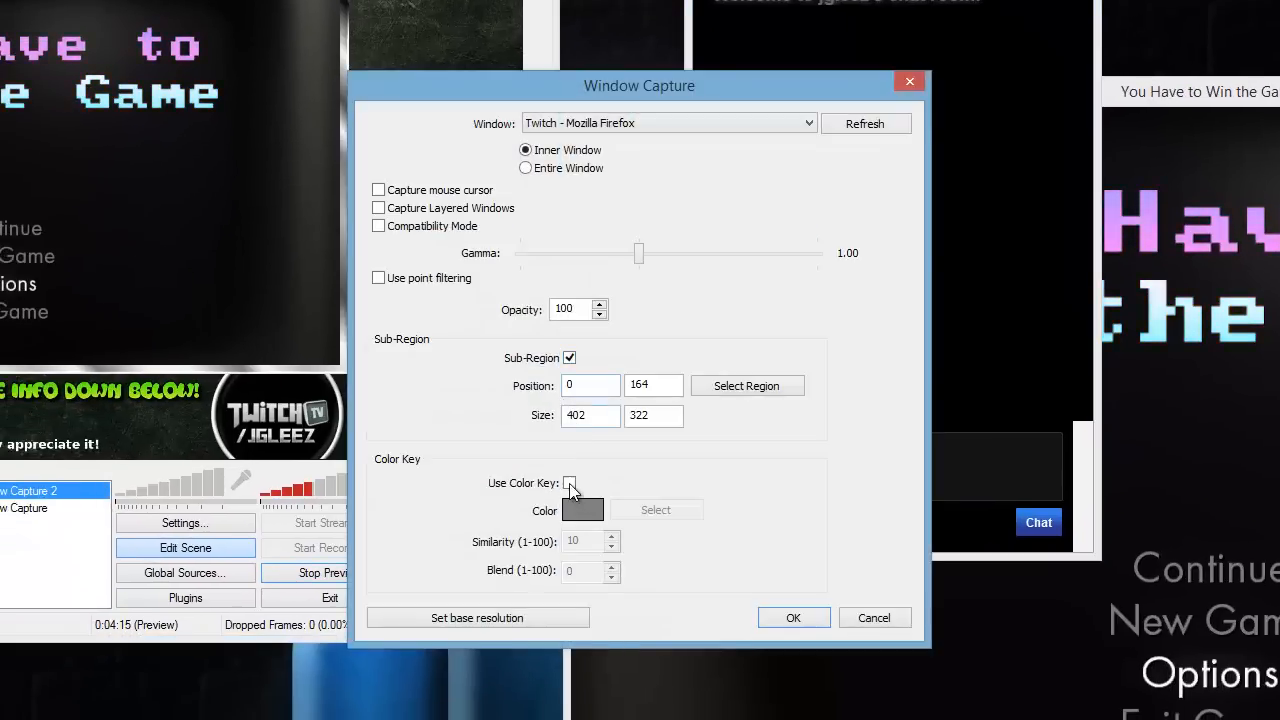
pyautogui.click(570, 483)
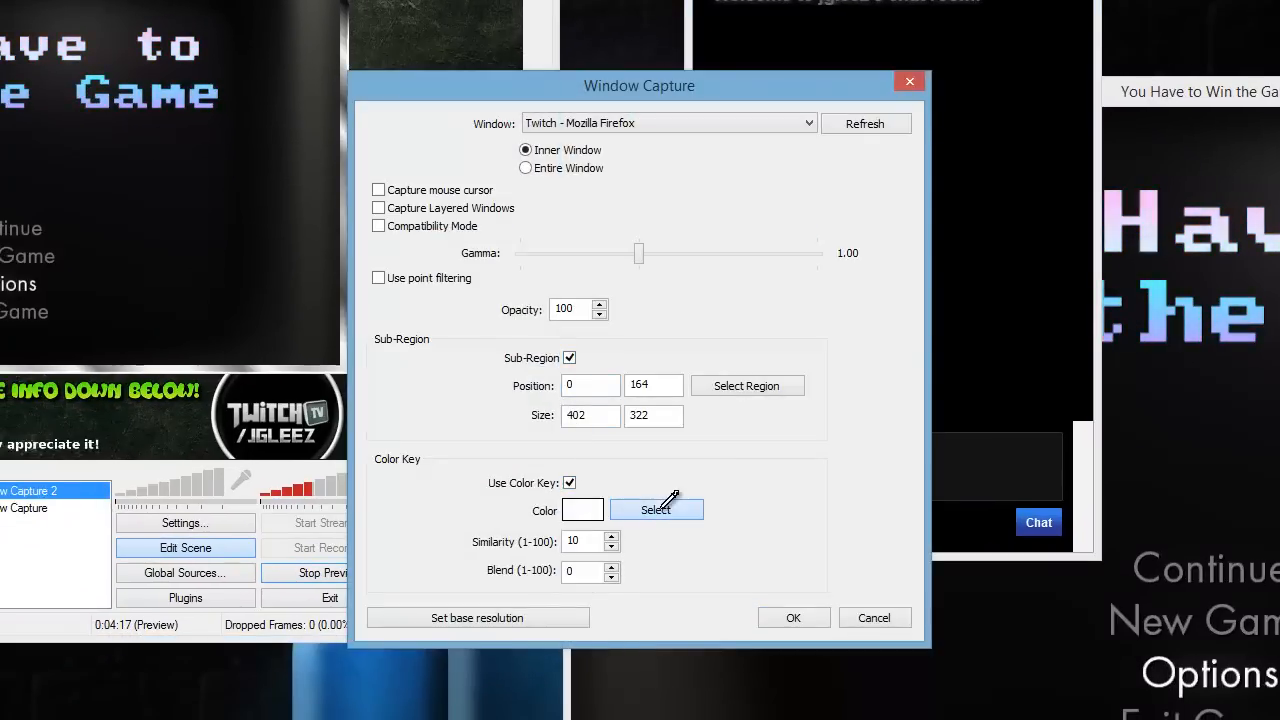
pyautogui.click(655, 509)
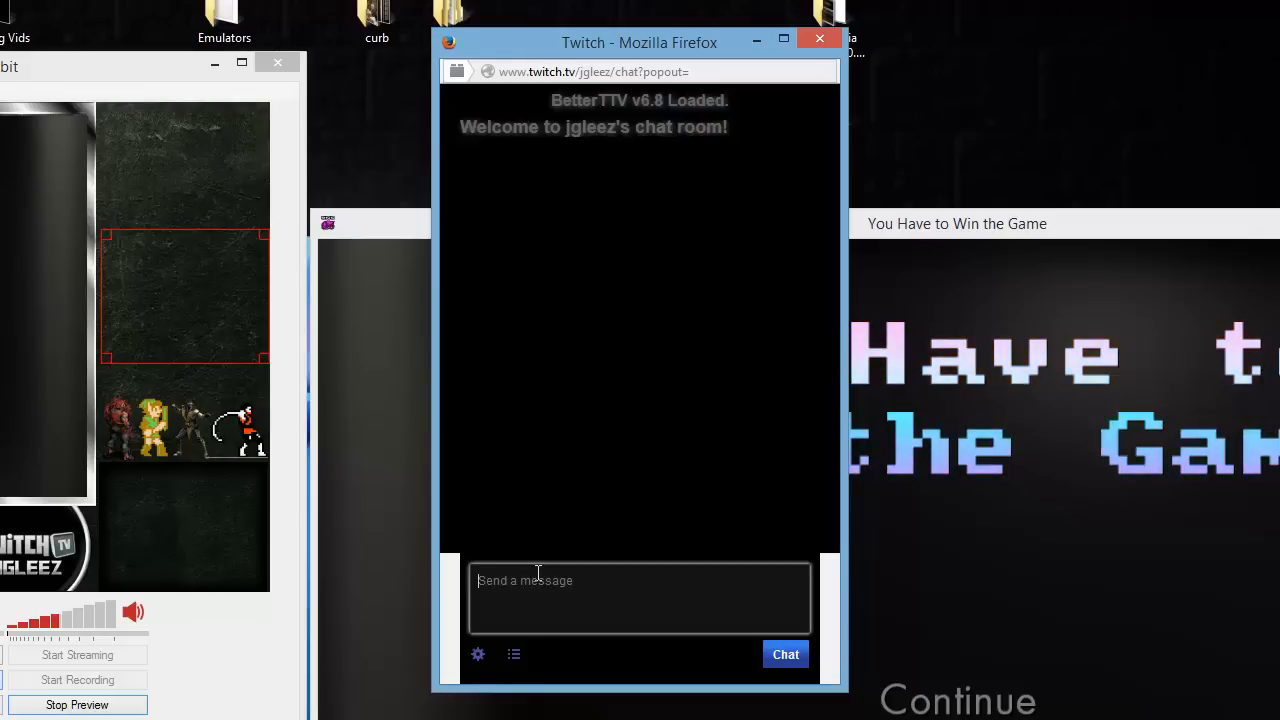
# Send test messages such as 'gsdfg' and 'gdfgdf' in the Twitch chat
pyautogui.write('gs')
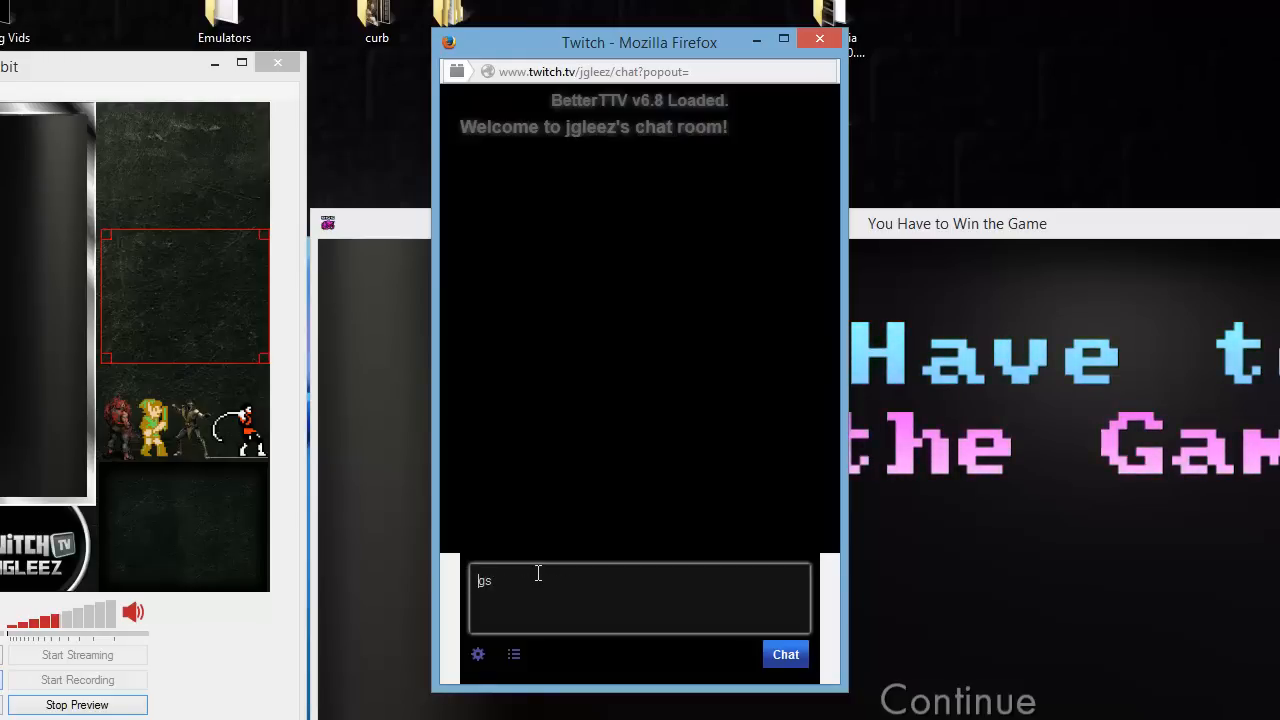
pyautogui.write('dsfsd')
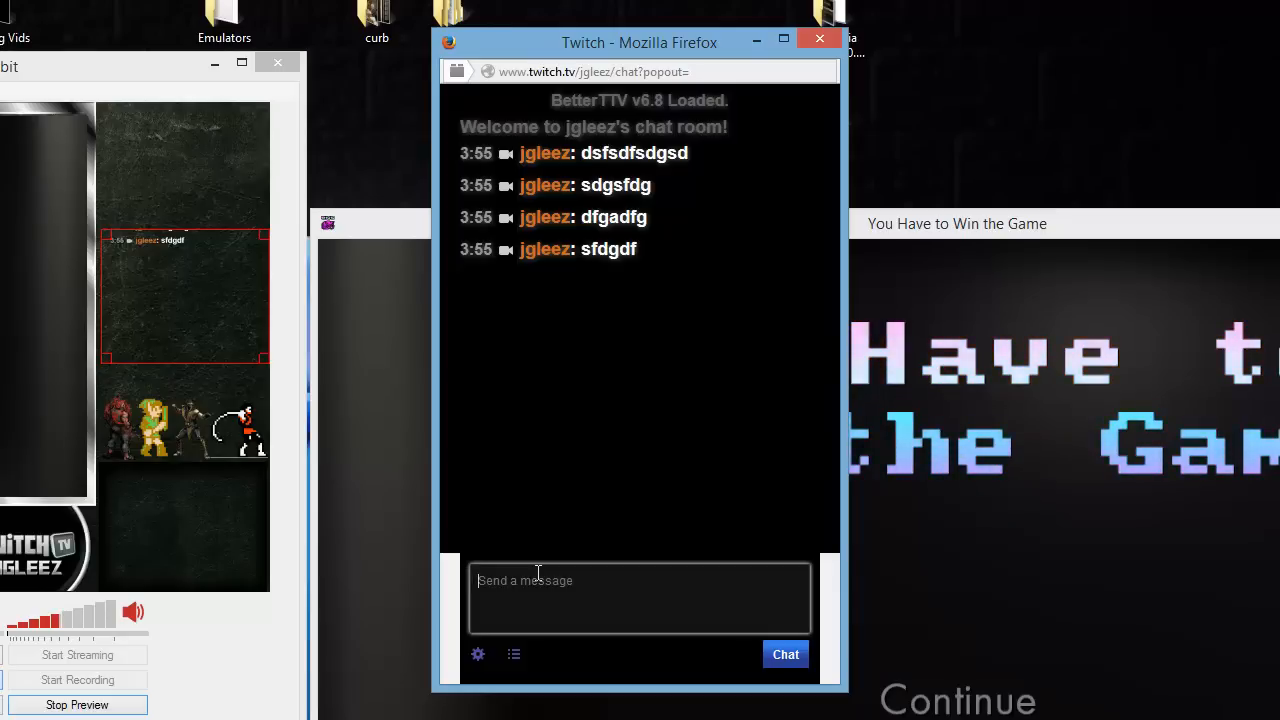
pyautogui.write('gsdfg')
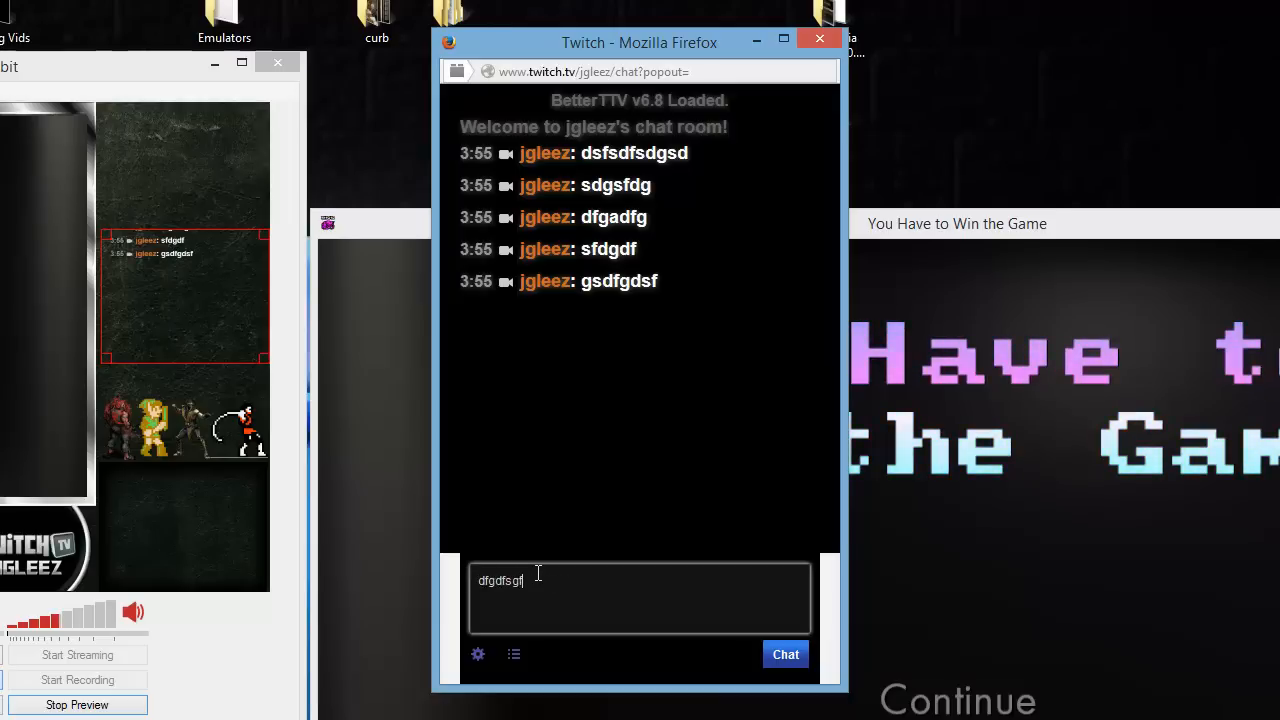
pyautogui.click(785, 654)
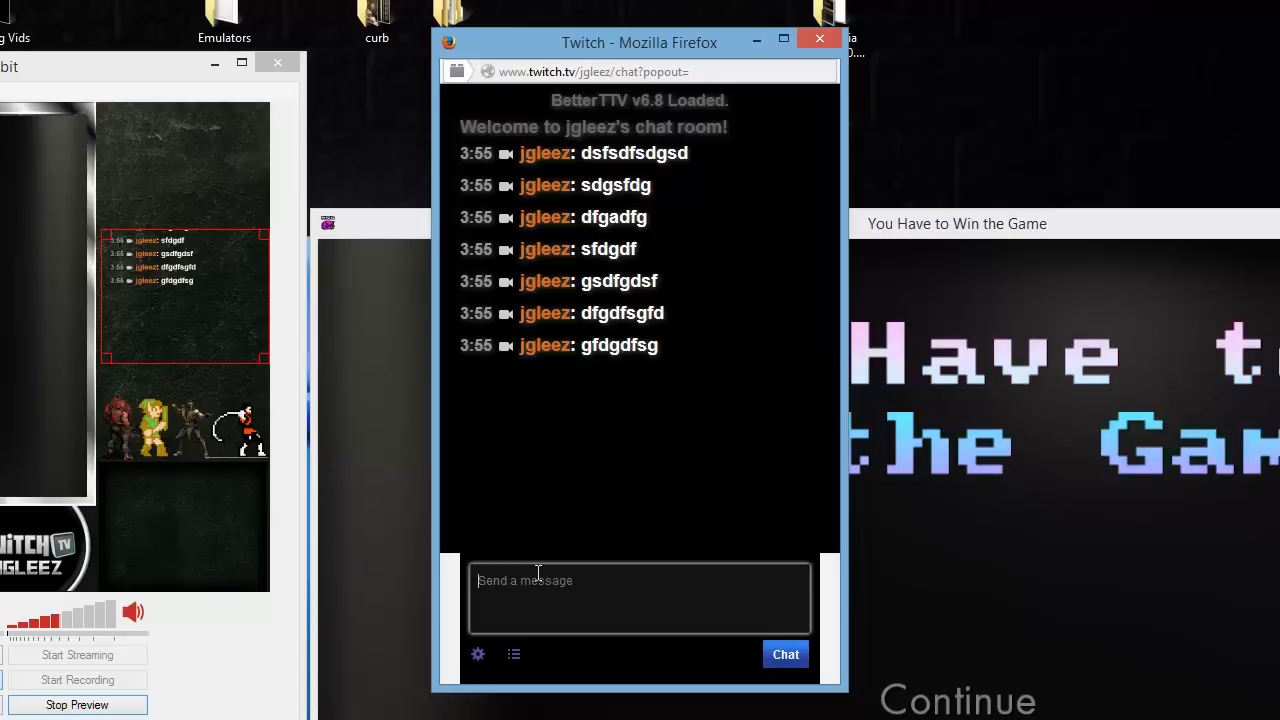
pyautogui.write('d')
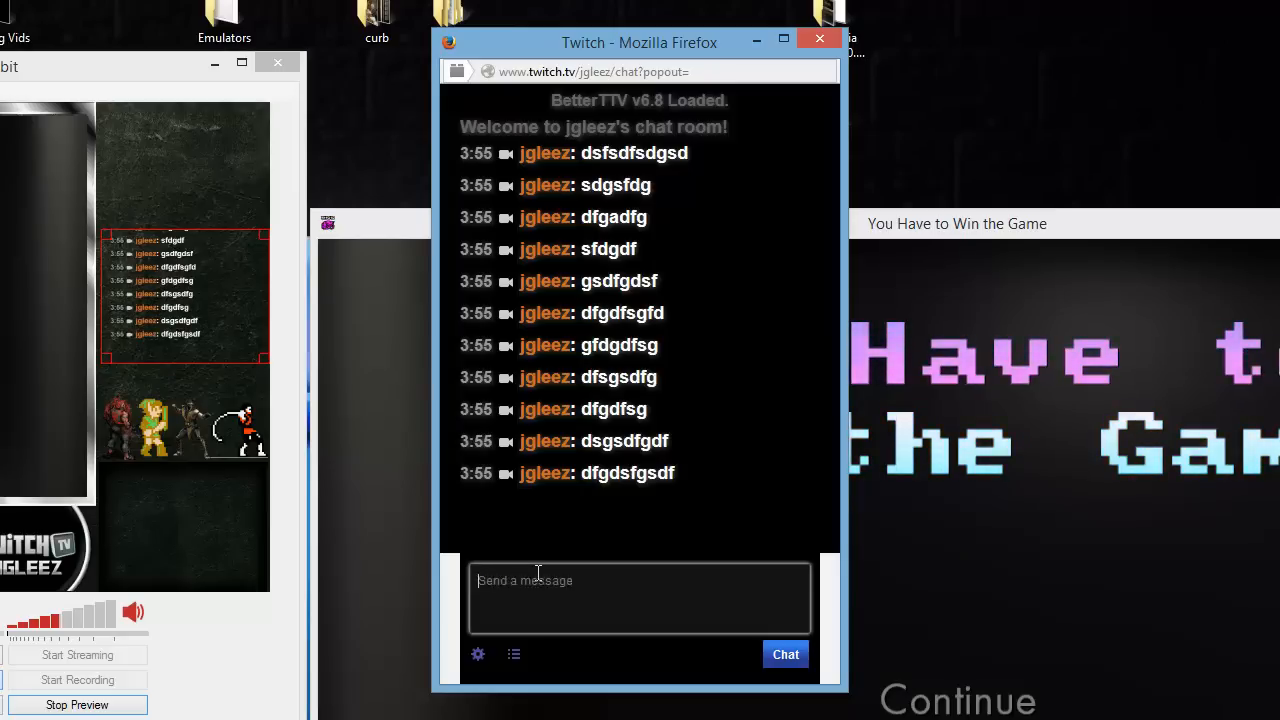
pyautogui.write('gdfgdf')
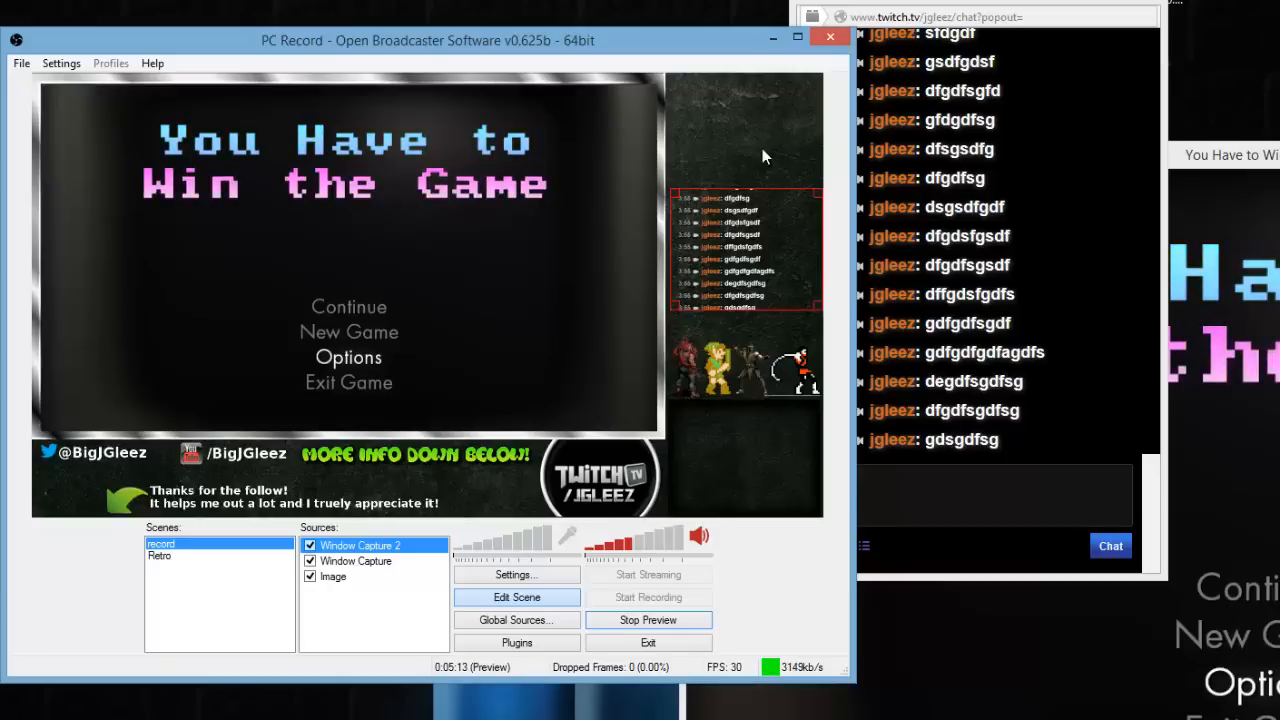
# Add 'Image 2' showing the flame GIF above the chat panel
pyautogui.rightClick(333, 576)
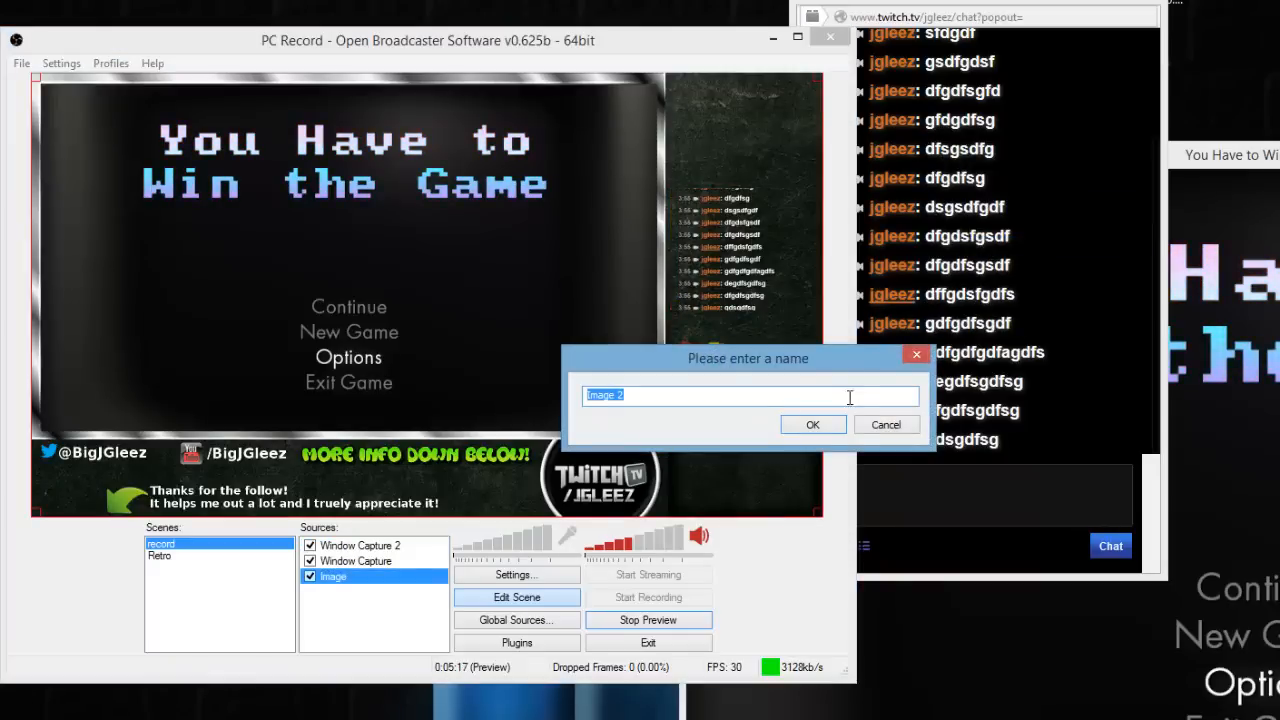
pyautogui.click(812, 424)
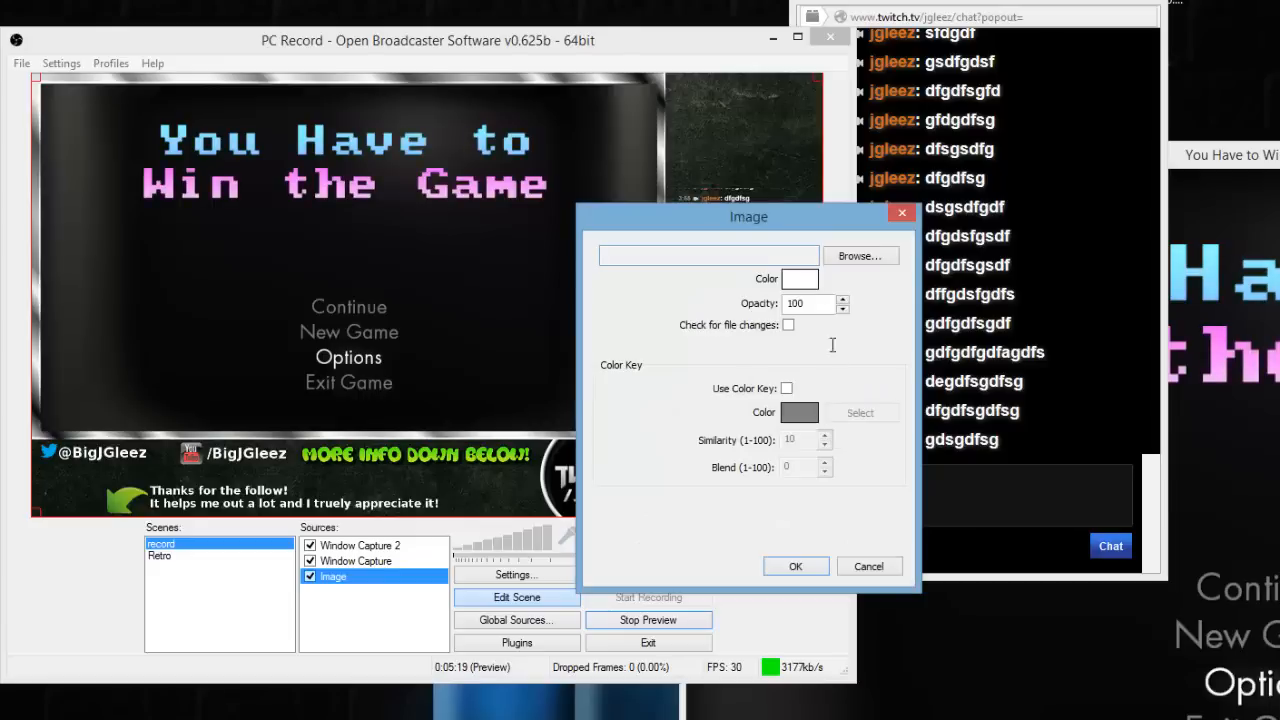
pyautogui.click(859, 256)
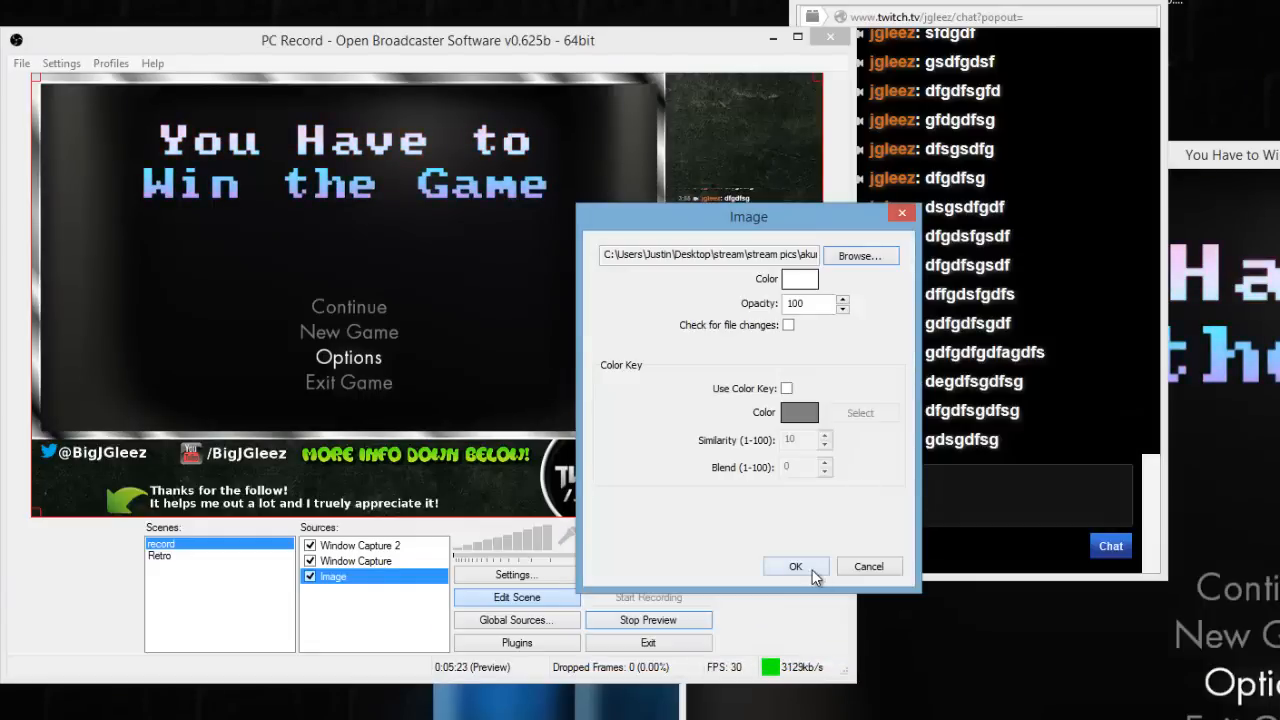
pyautogui.click(795, 566)
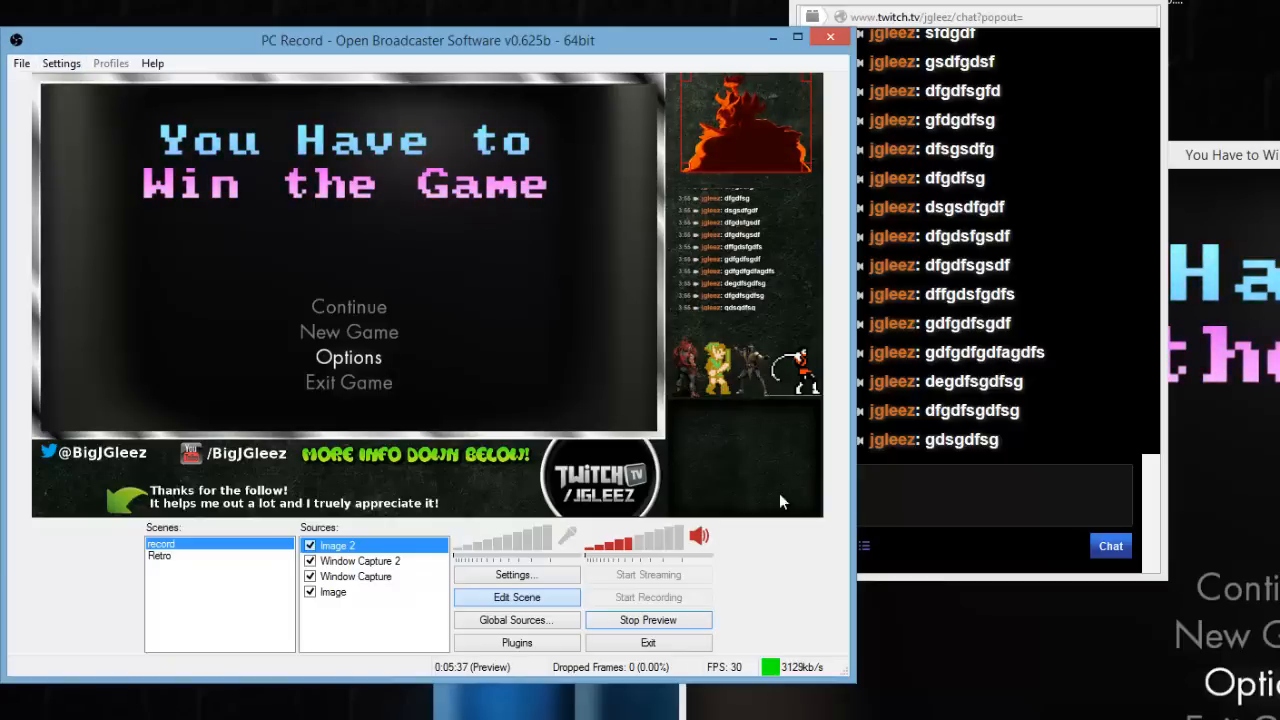
# Add a Video Capture Device source and select the Logitech HD Webcam C270 in Device Selection
pyautogui.rightClick(360, 560)
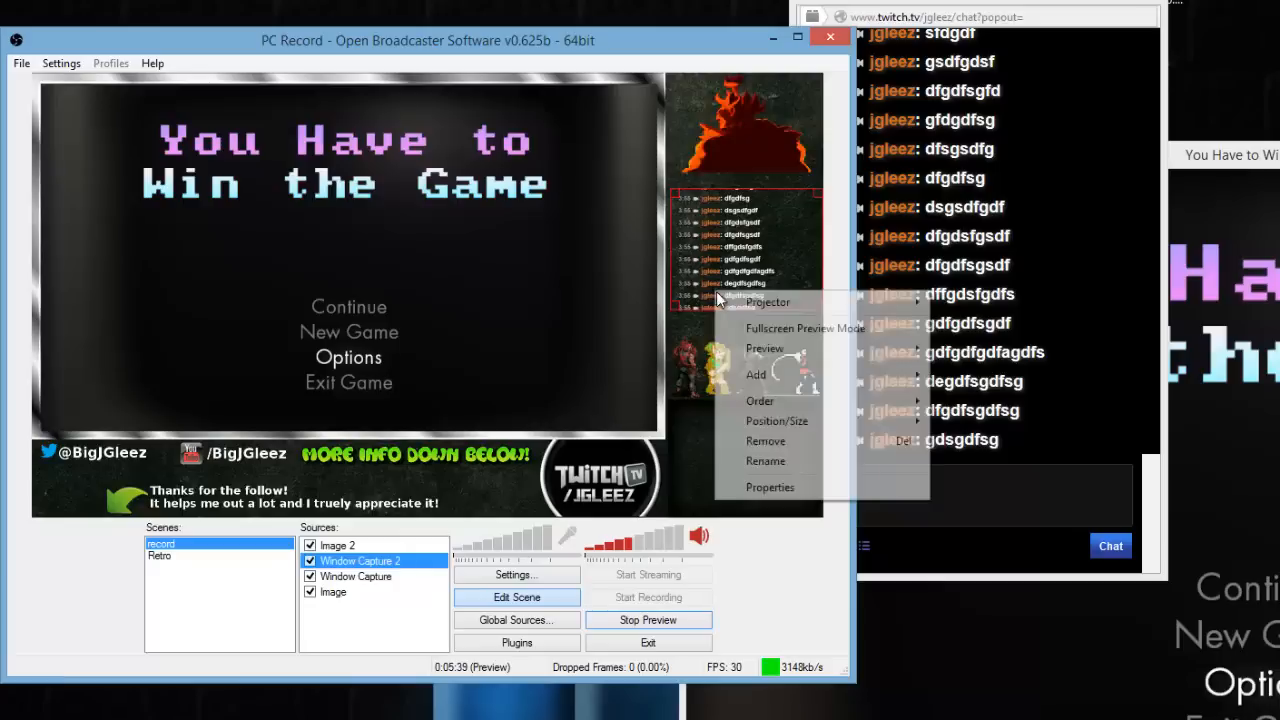
pyautogui.moveTo(855, 407)
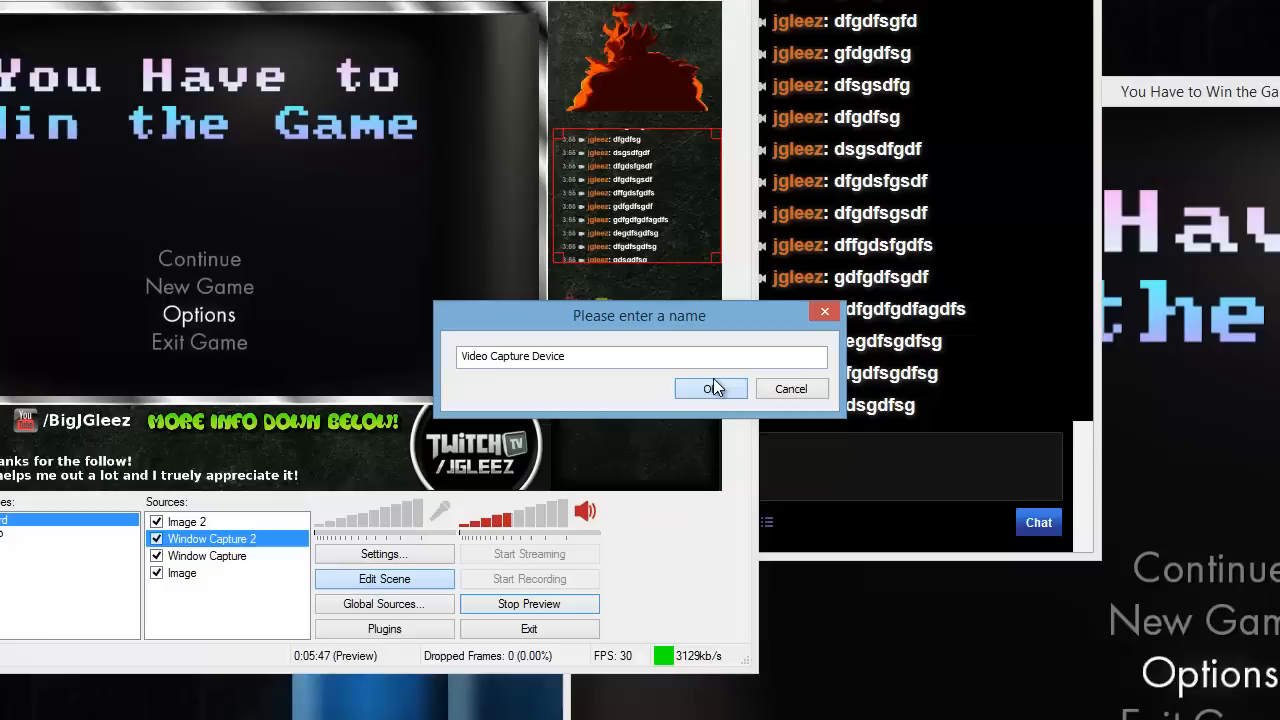
pyautogui.click(711, 388)
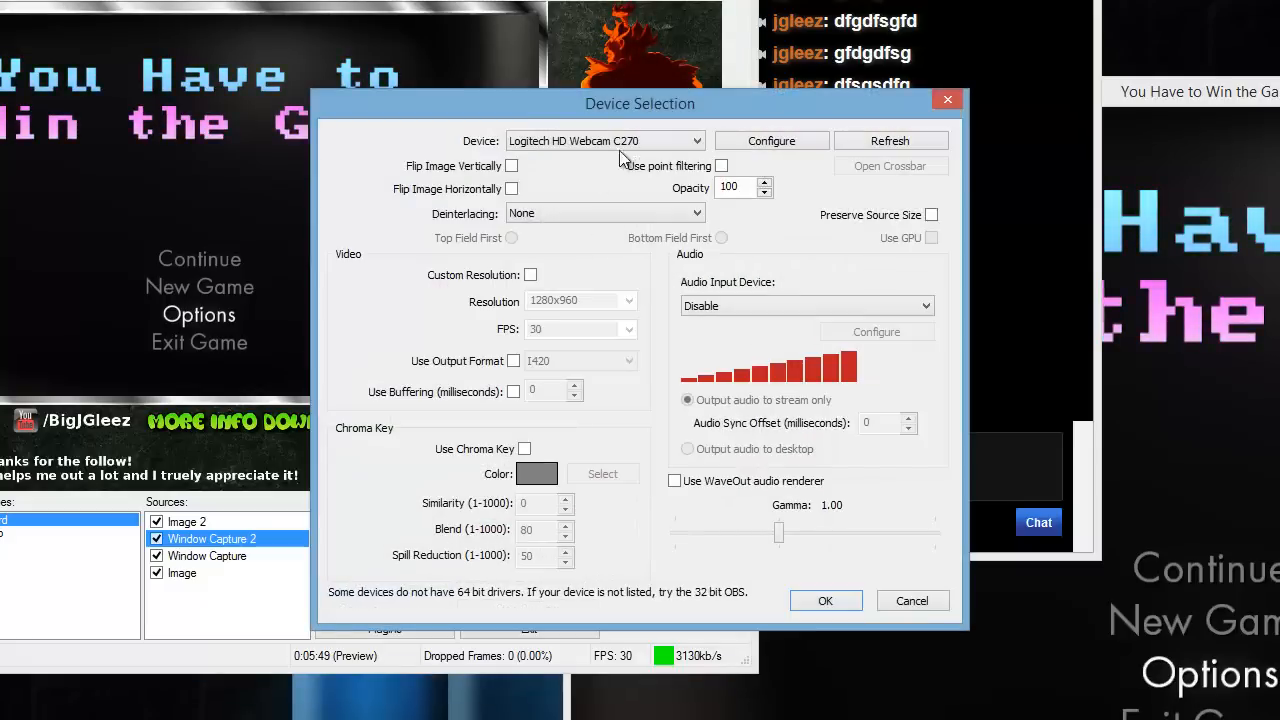
pyautogui.moveTo(483, 427)
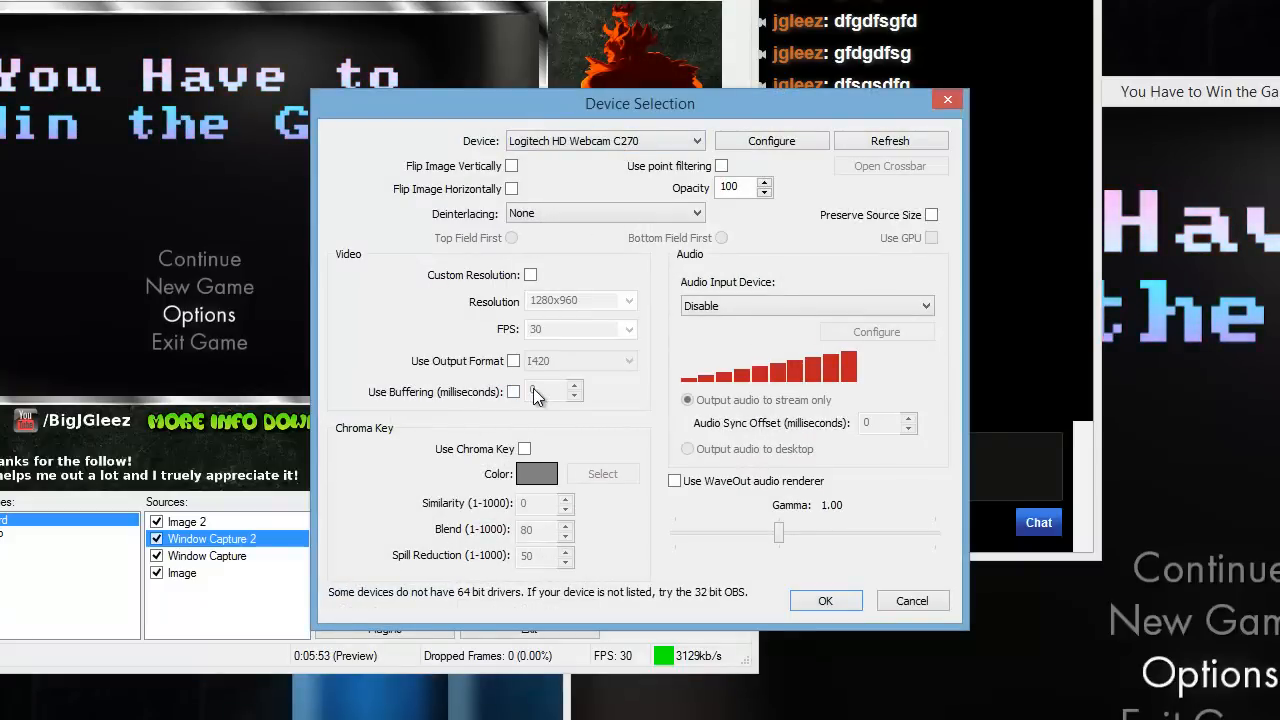
pyautogui.moveTo(445, 391)
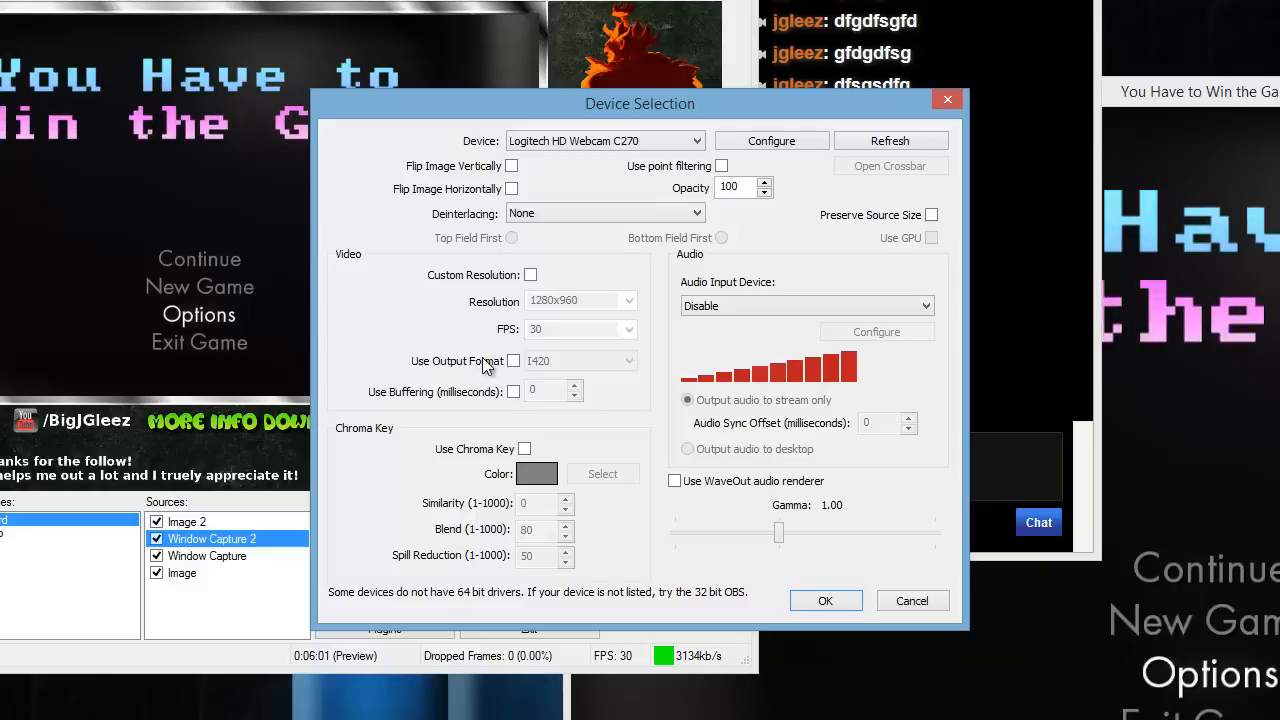
pyautogui.moveTo(405, 355)
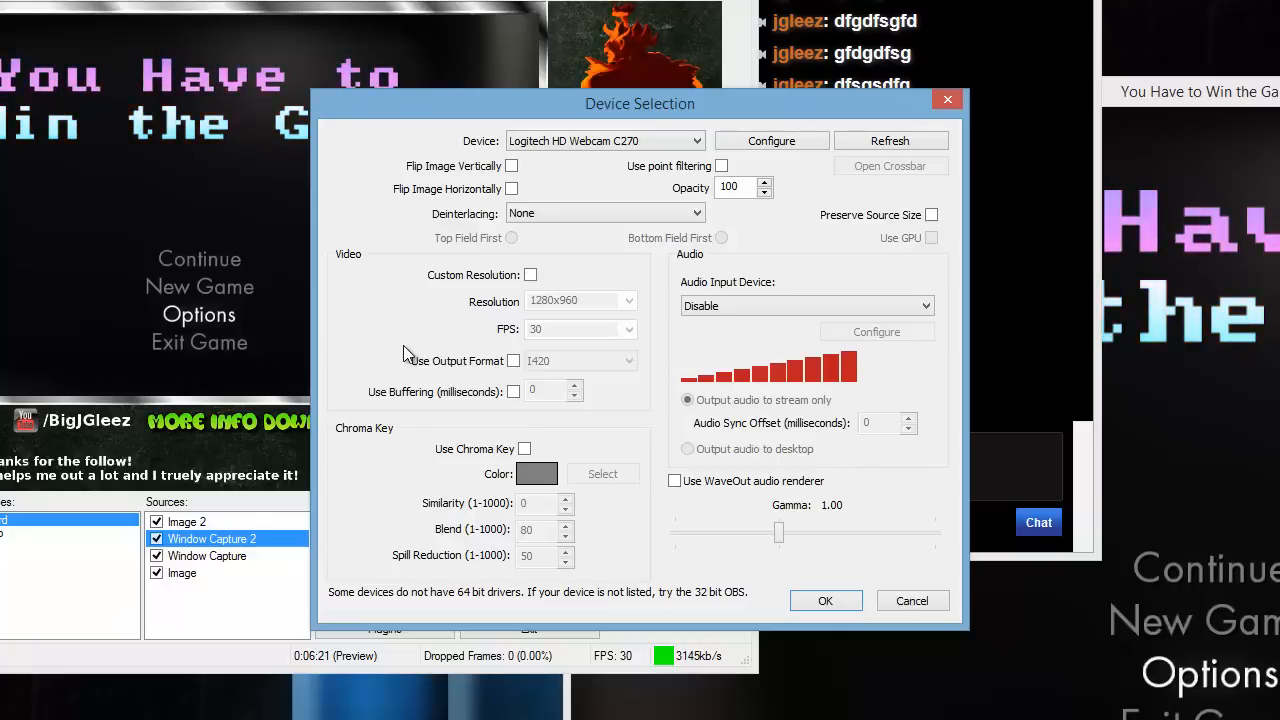
pyautogui.moveTo(640, 103); pyautogui.dragTo(881, 141)
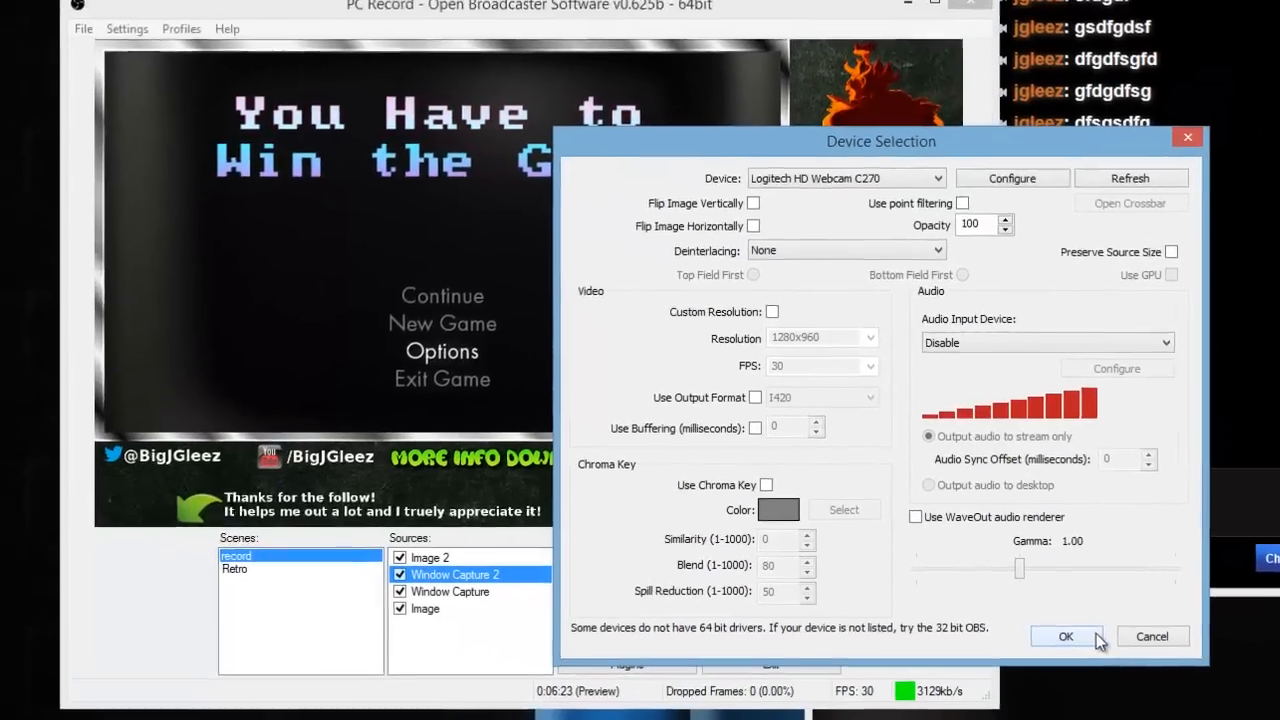
# Confirm the webcam settings and move the feed into the layout's lower-right corner
pyautogui.click(1066, 636)
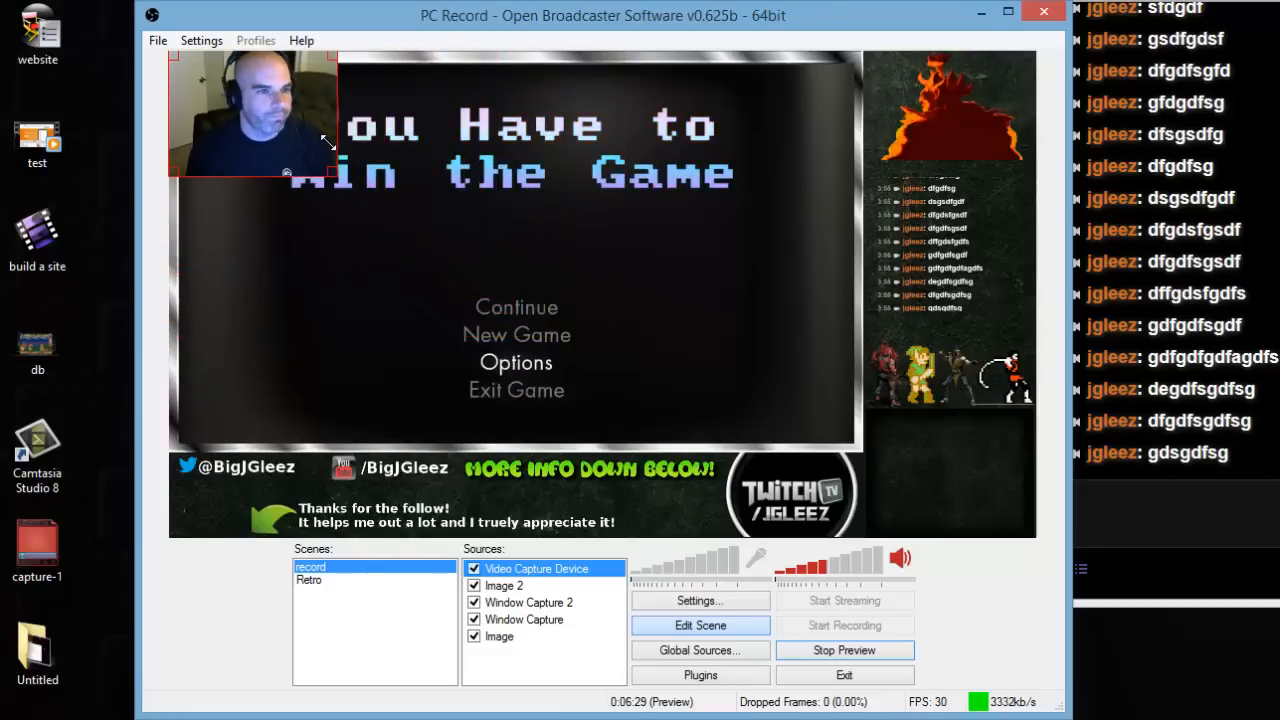
pyautogui.moveTo(252, 115); pyautogui.dragTo(868, 415)
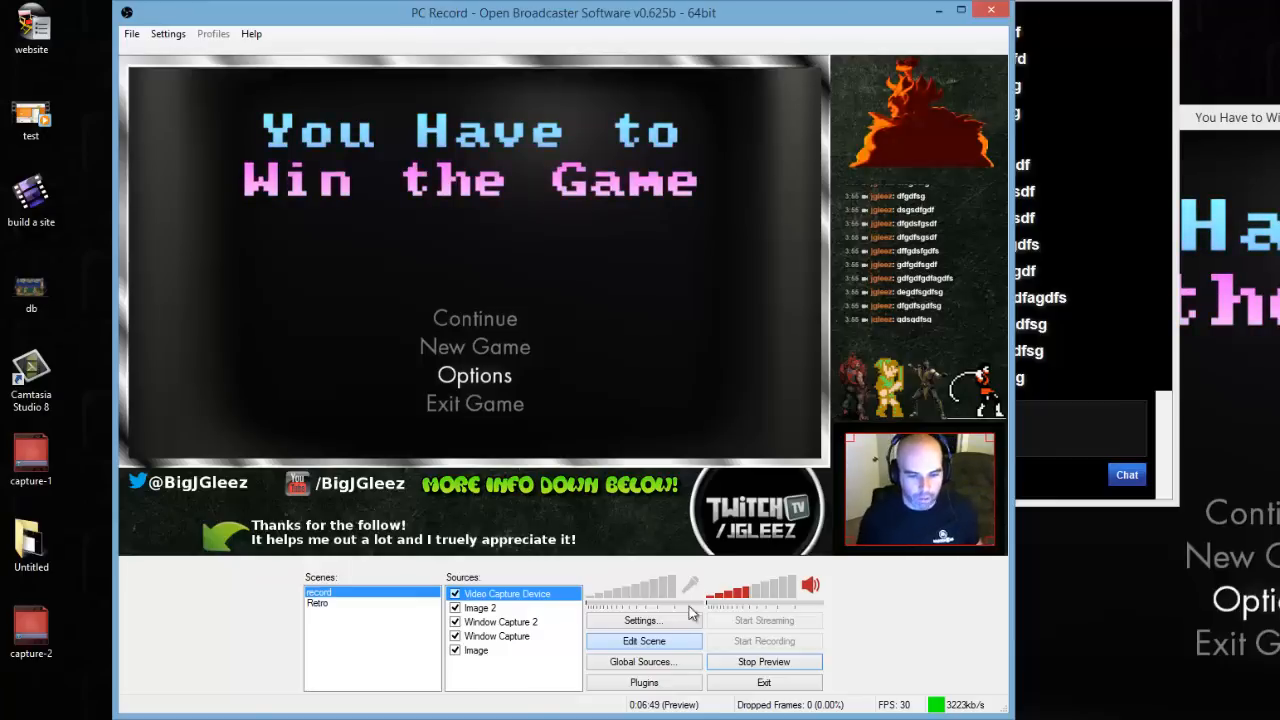
pyautogui.moveTo(865, 495)
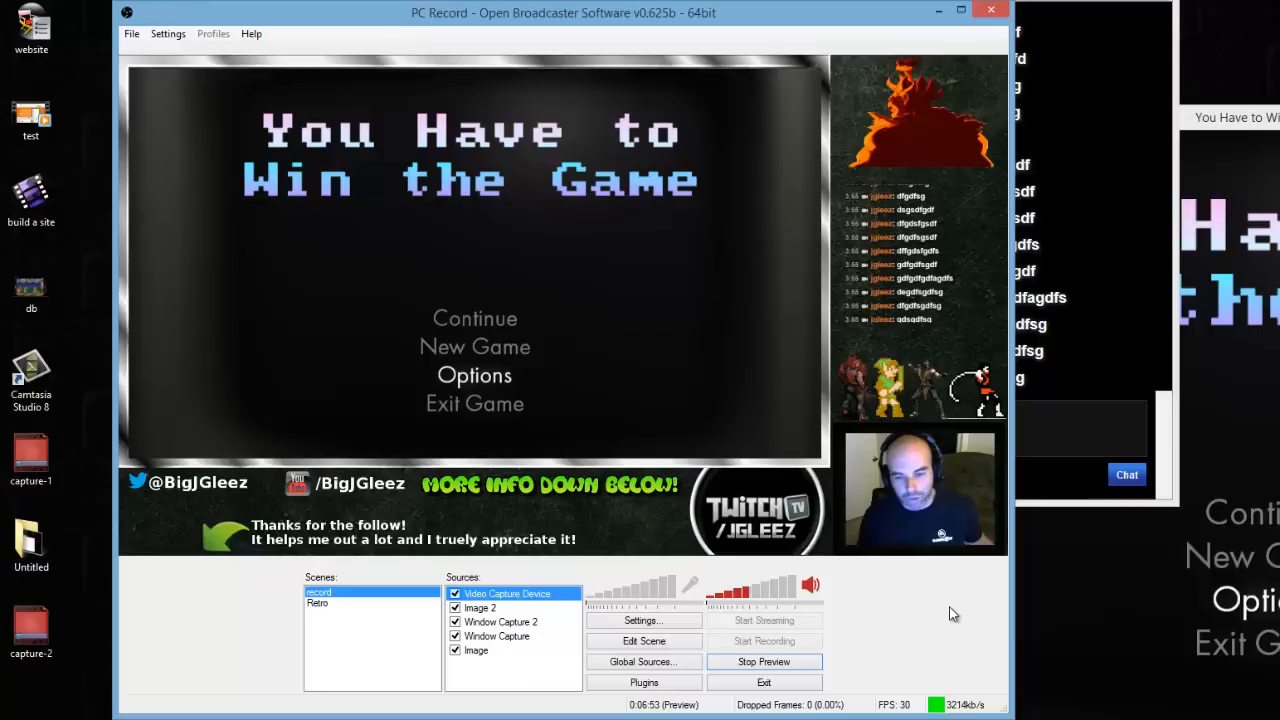
pyautogui.moveTo(878, 588)
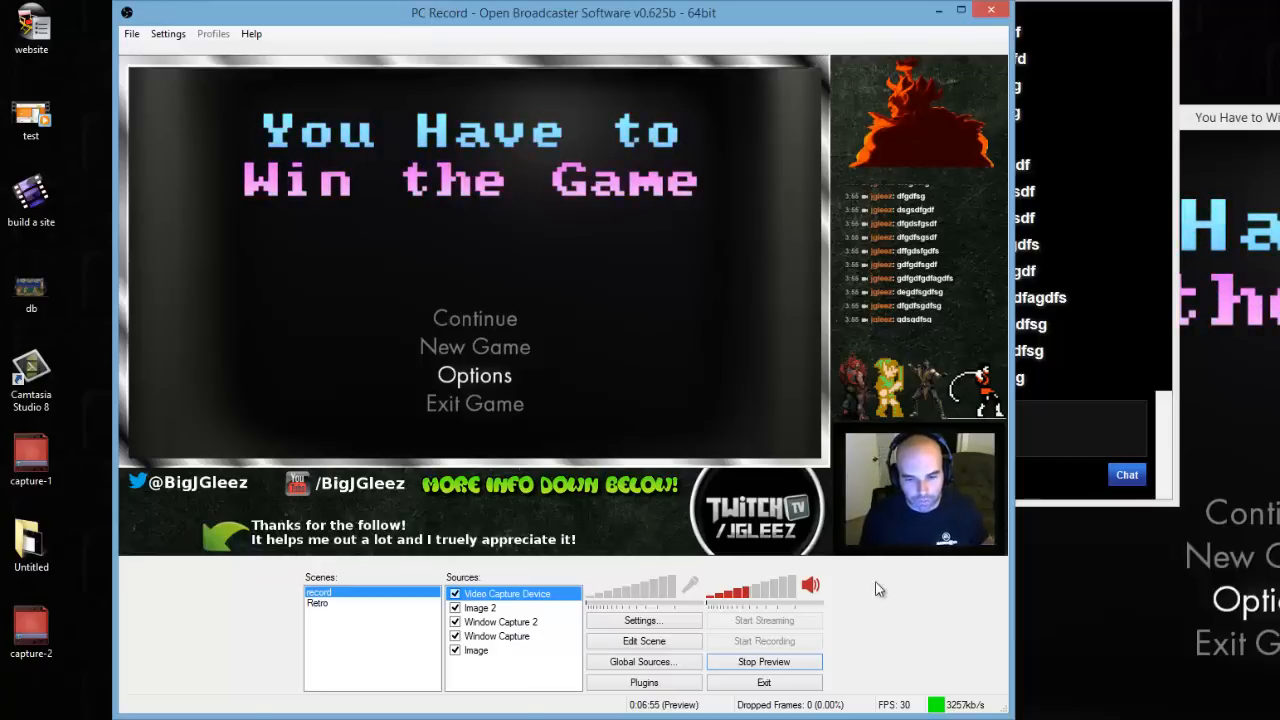
pyautogui.moveTo(800, 568)
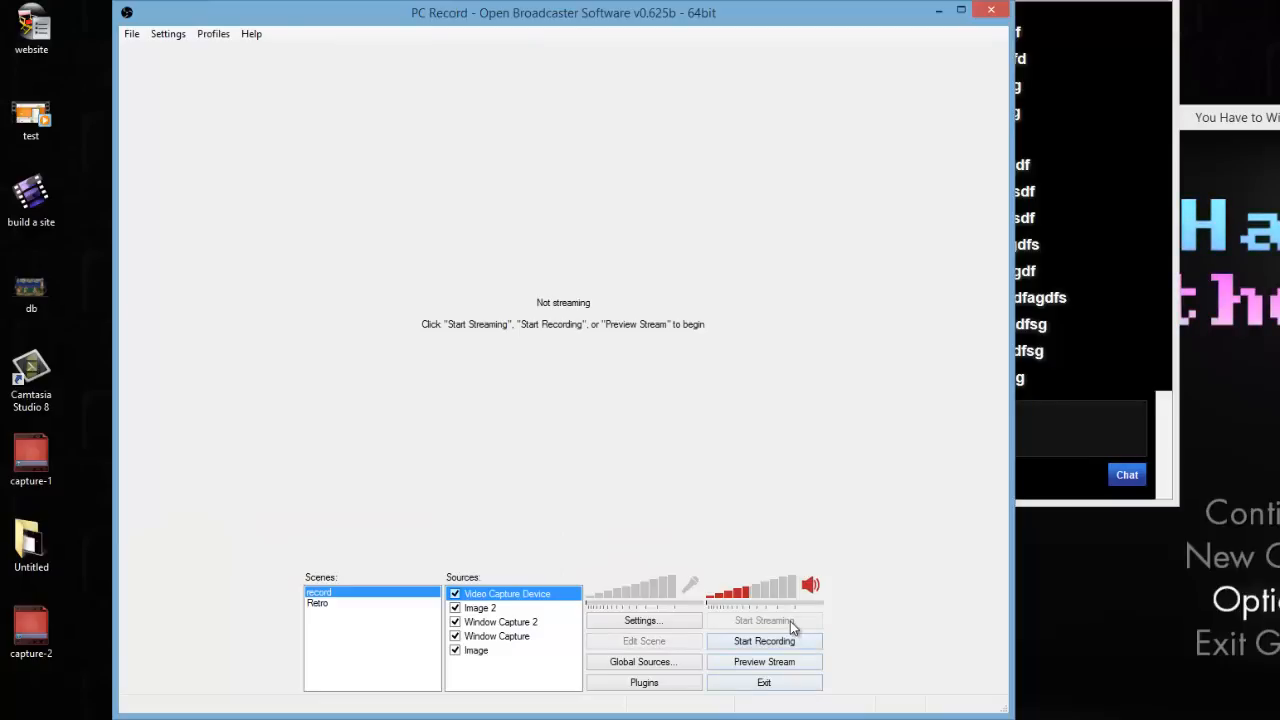
pyautogui.moveTo(767, 622)
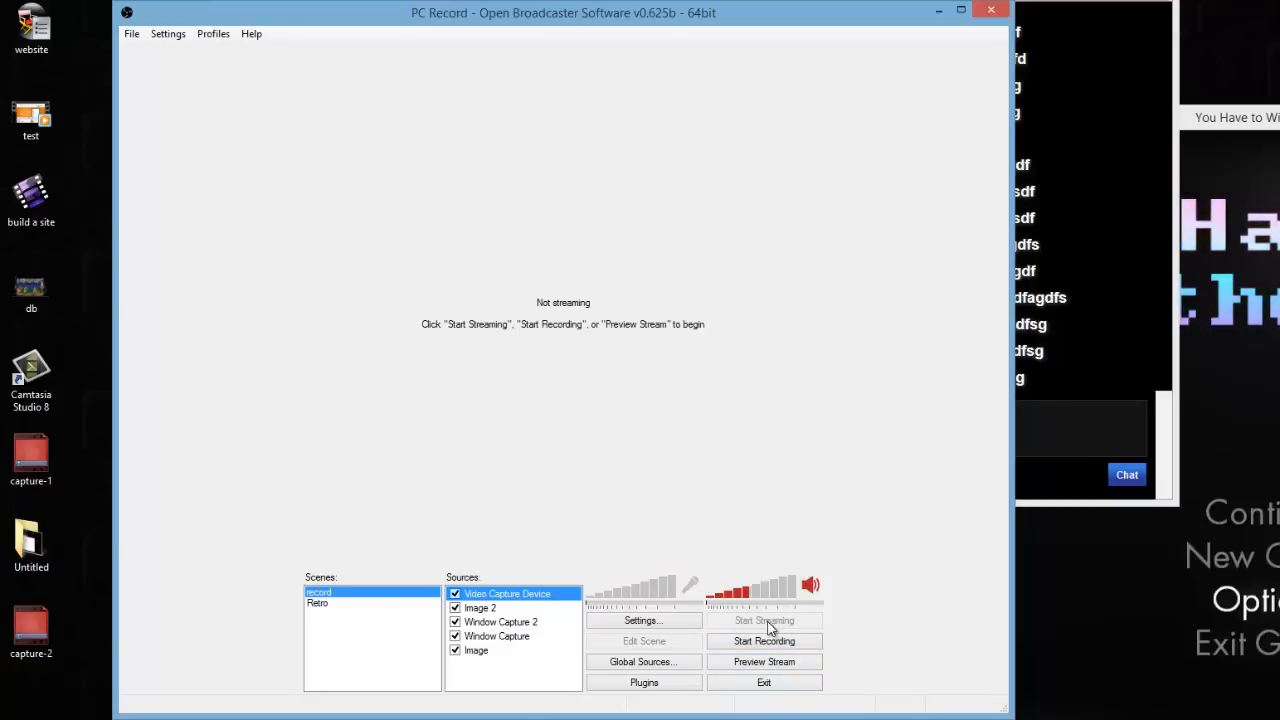
pyautogui.moveTo(813, 660)
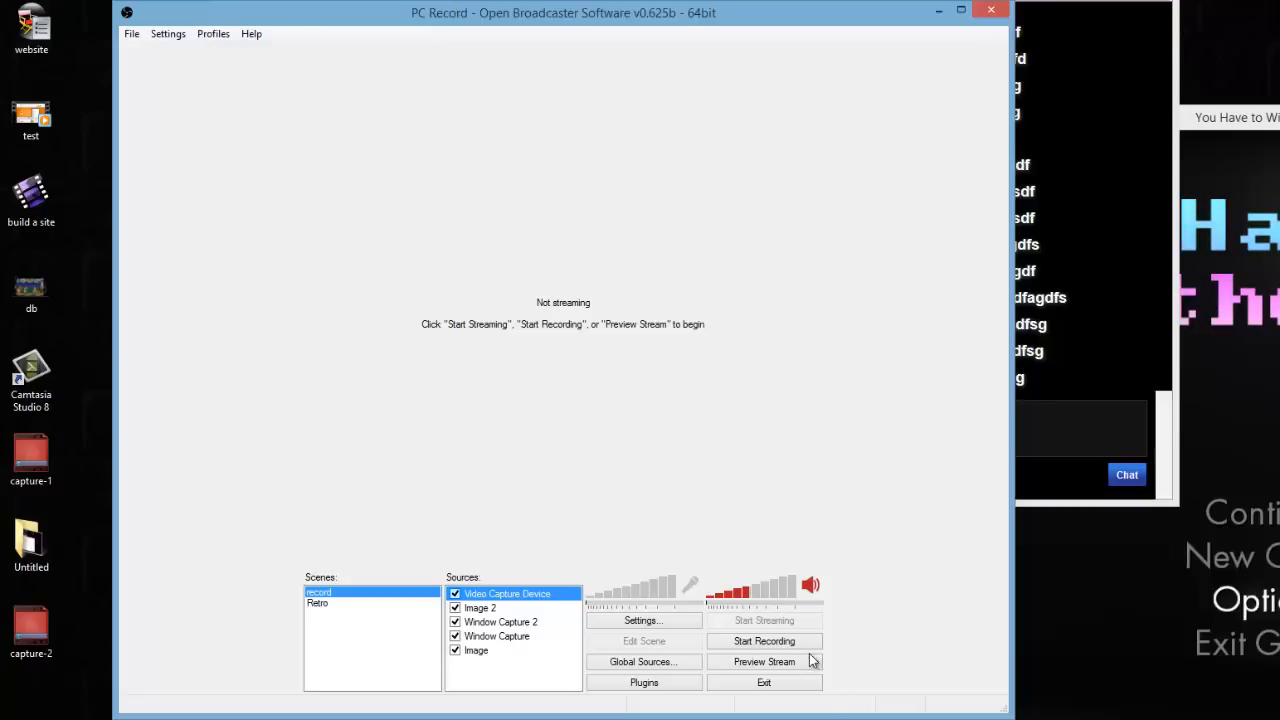
pyautogui.click(764, 661)
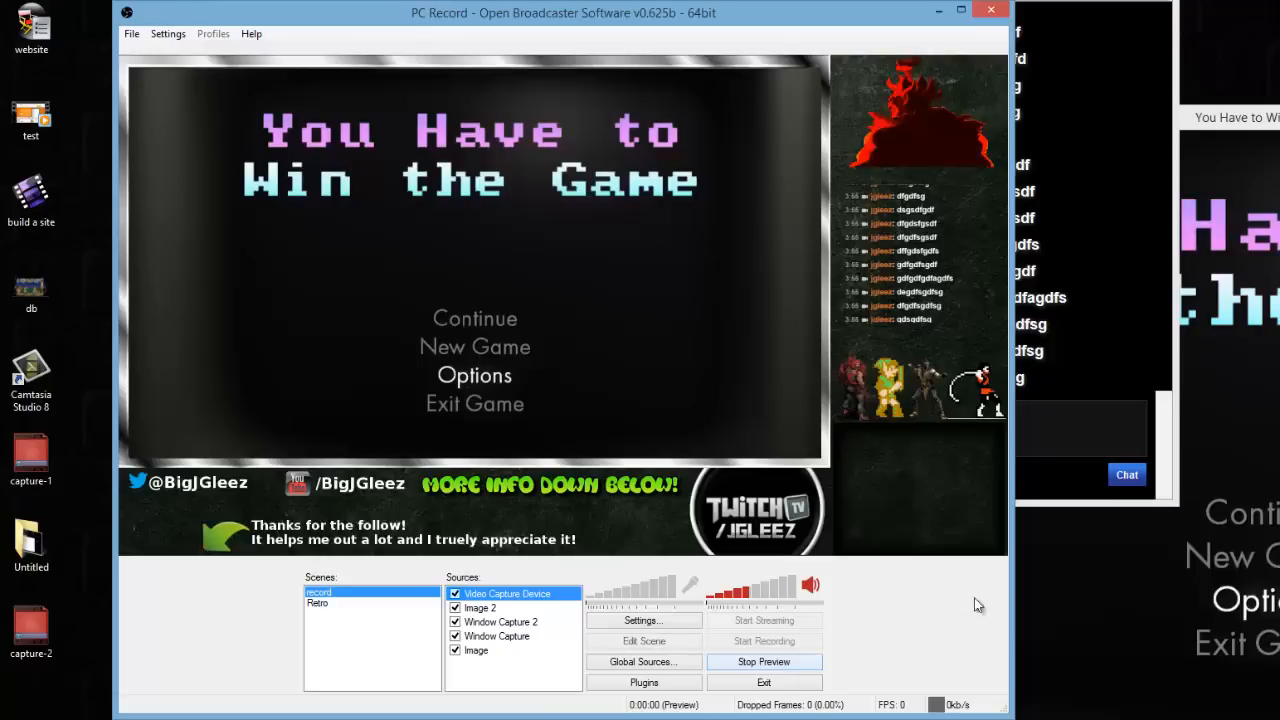